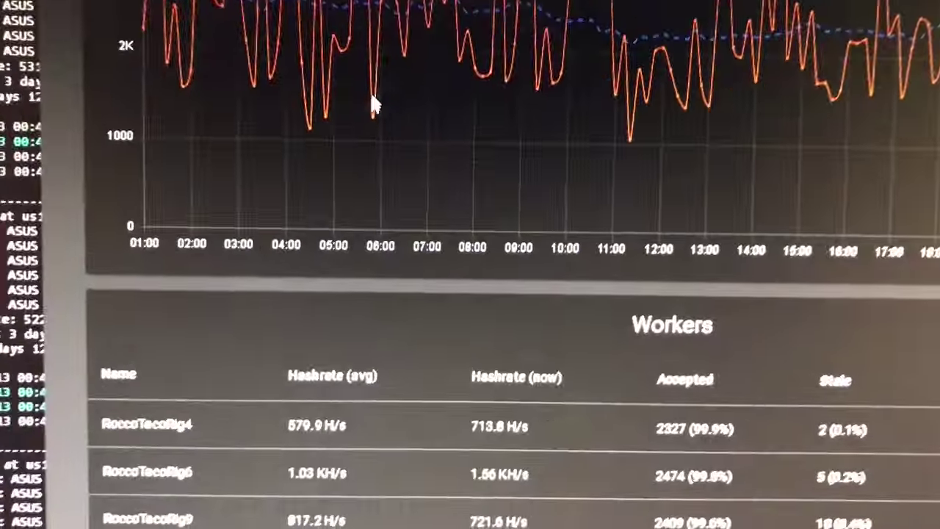
Browse down the C: drive listing and open the Miners folder, then its Raptoreum miner folder.
scroll("down", 3)
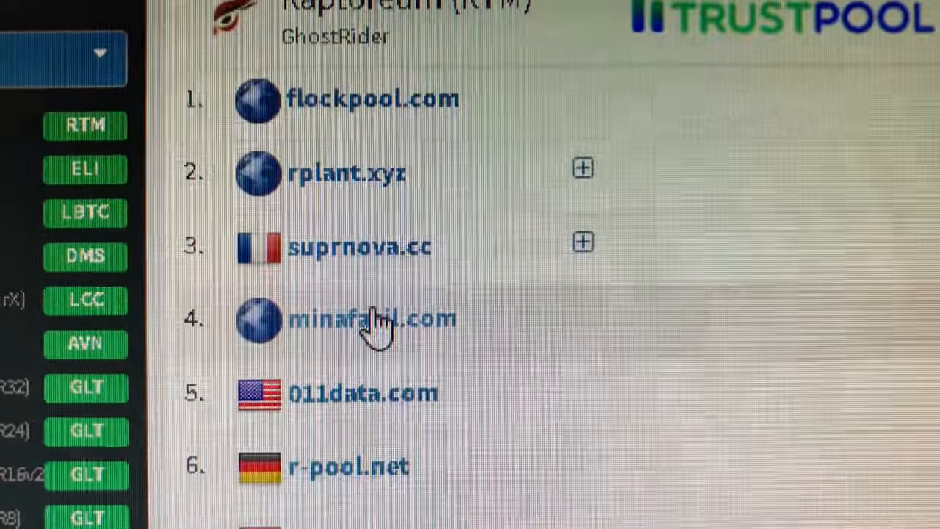
scroll("down", 3)
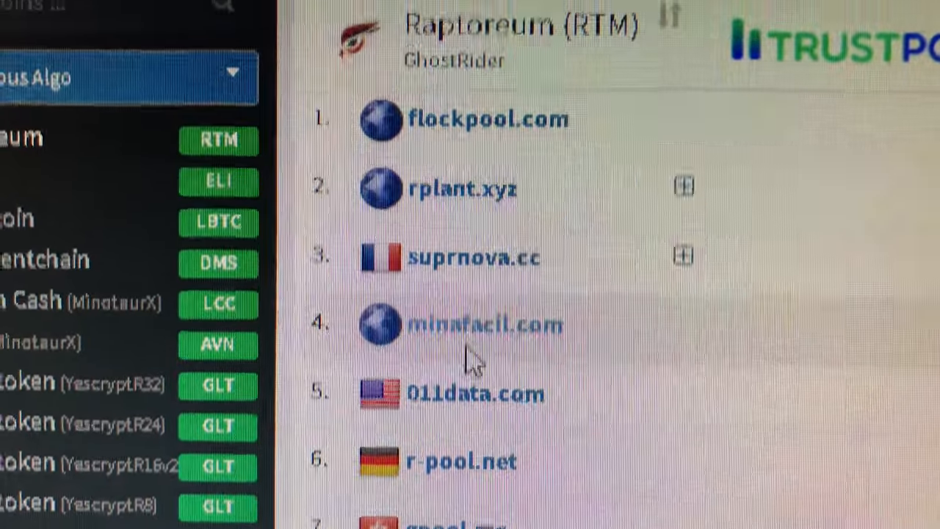
scroll("down", 3)
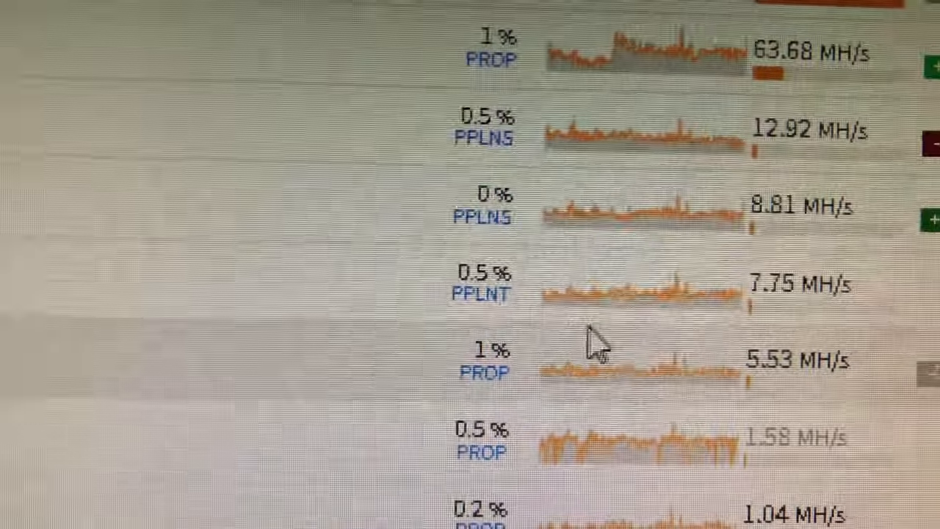
scroll("up", 3)
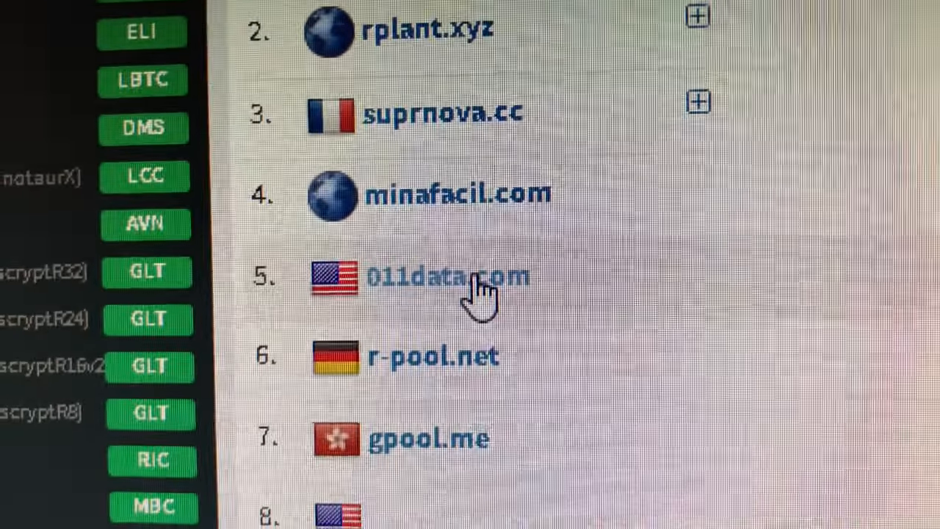
scroll("up", 3)
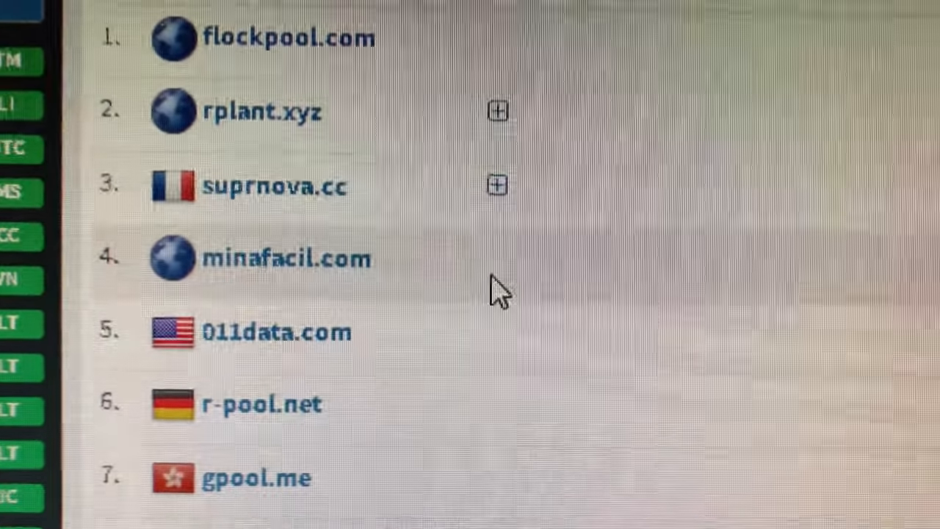
scroll("down", 3)
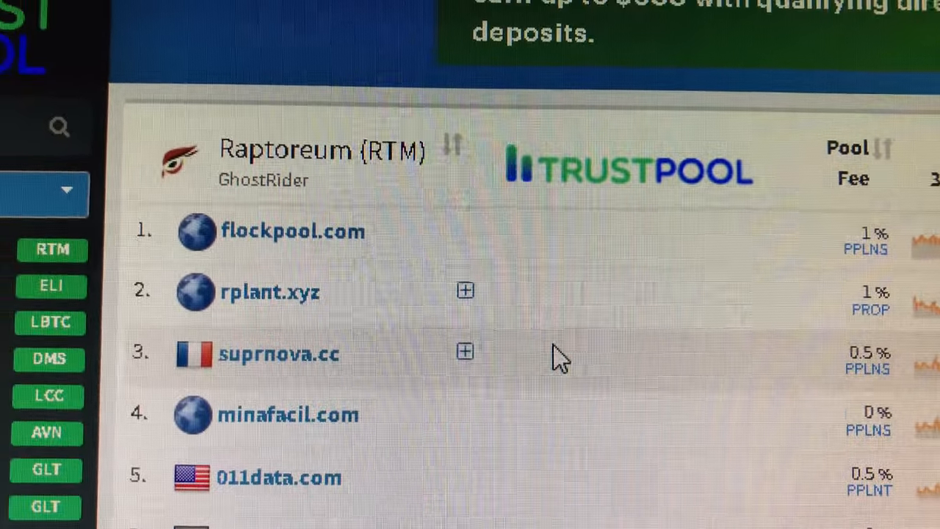
scroll("down", 3)
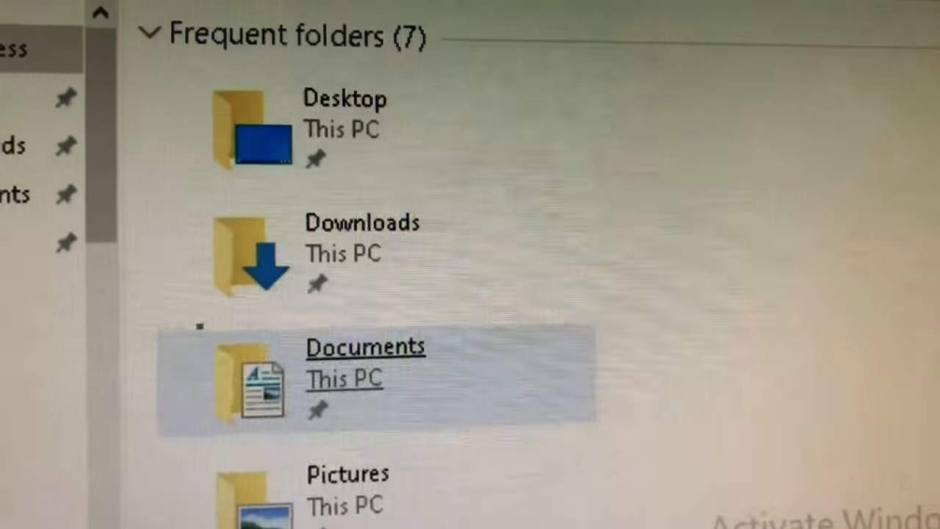
scroll("down", 3)
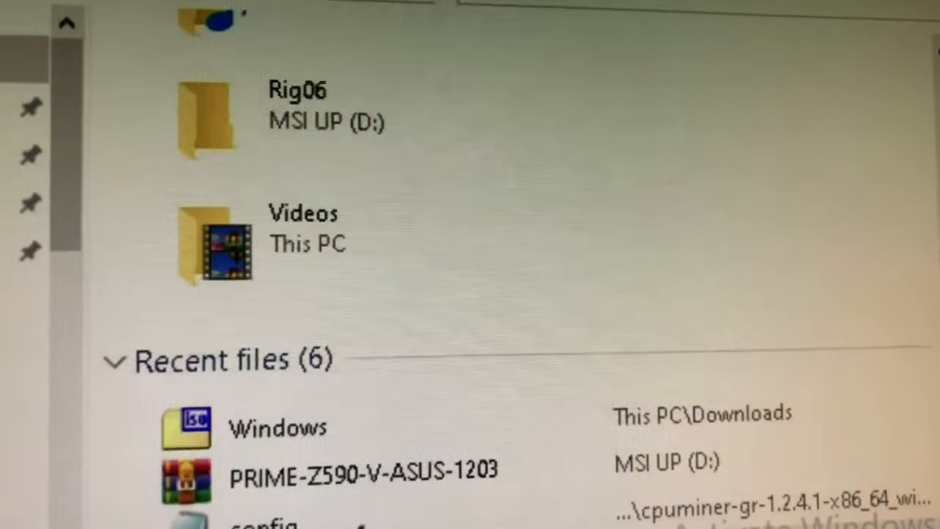
scroll("down", 3)
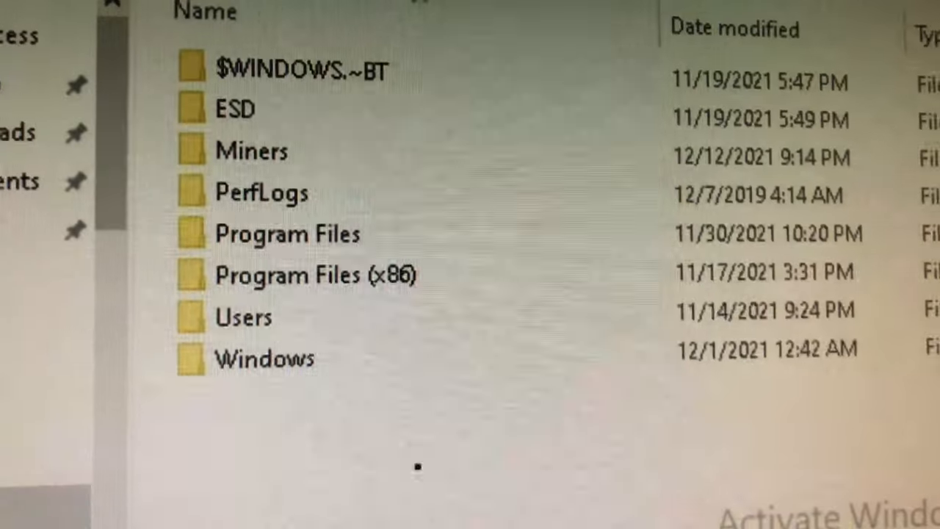
double_click(251, 150)
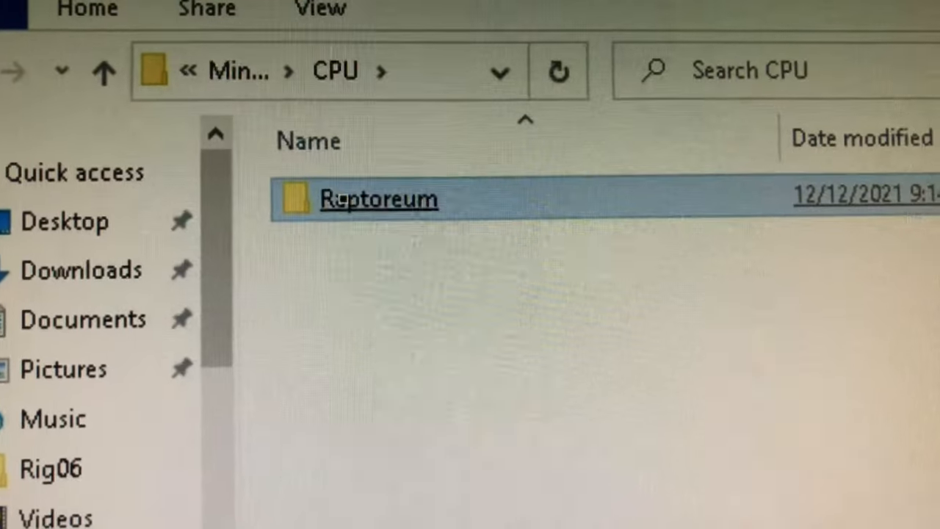
double_click(378, 200)
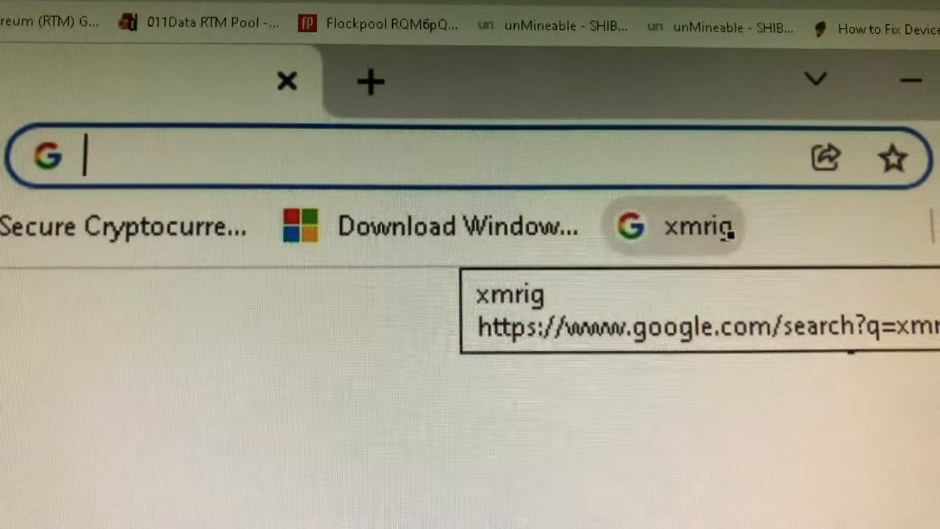
Search Google for xmrig and start the Windows XMRig build download from the xmrig.com download page.
key("Return")
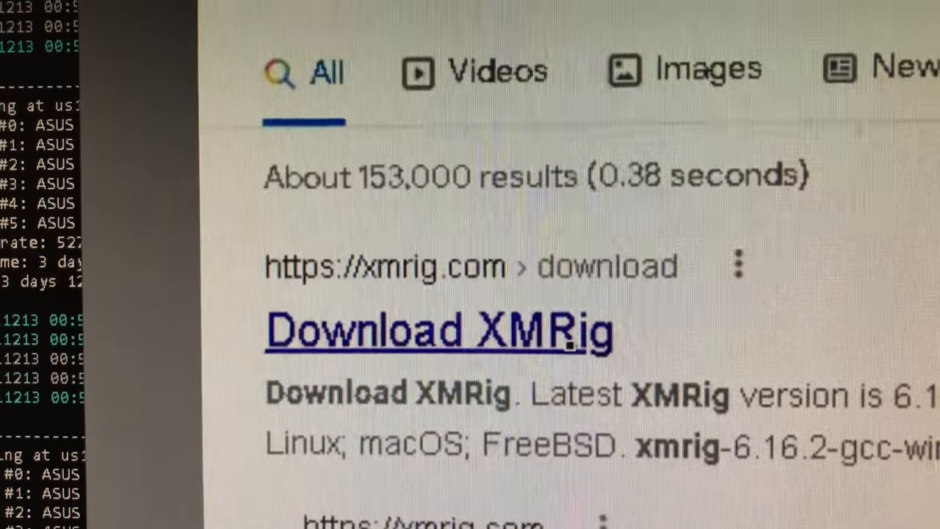
left_click(438, 330)
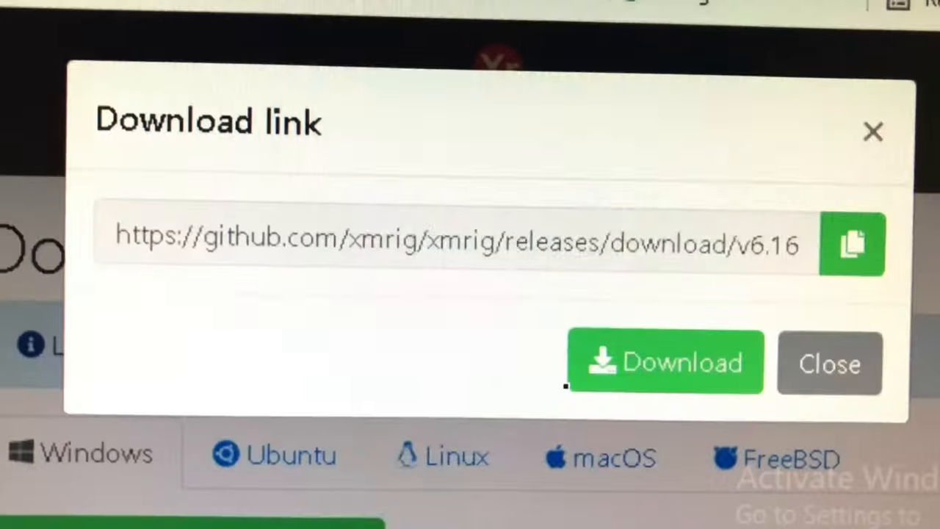
left_click(664, 361)
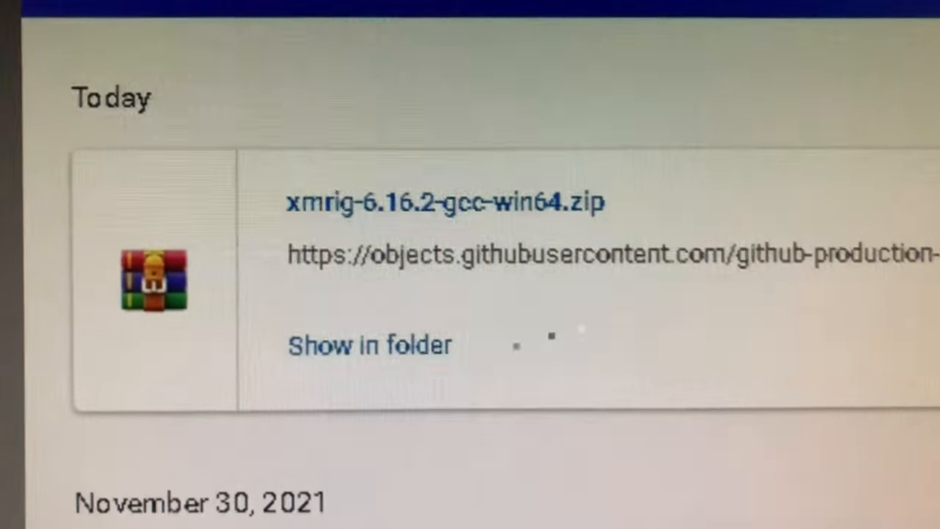
Open the downloaded xmrig-6.16.2-gcc-win64.zip archive in WinRAR from Chrome's downloads list.
left_click(370, 345)
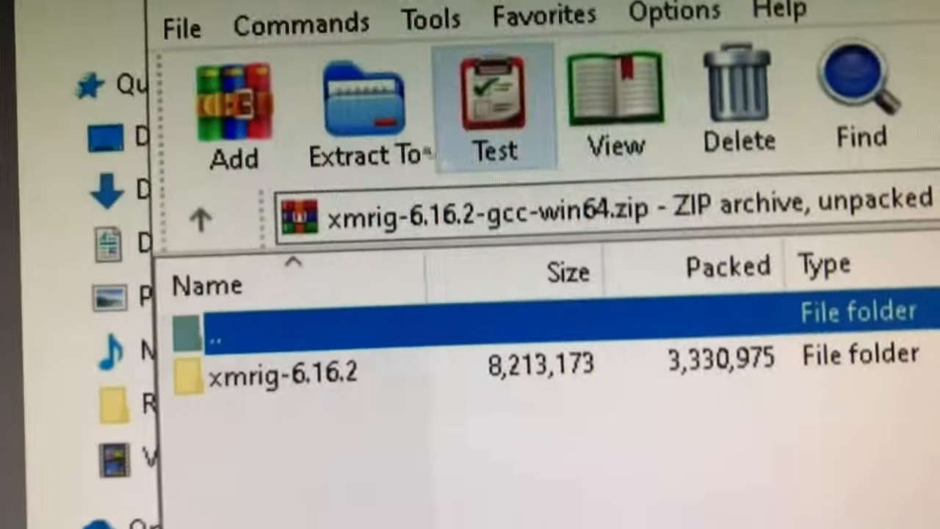
Set the WinRAR extraction destination to C:\Miners\CPU\Raptoreum.
left_click(364, 111)
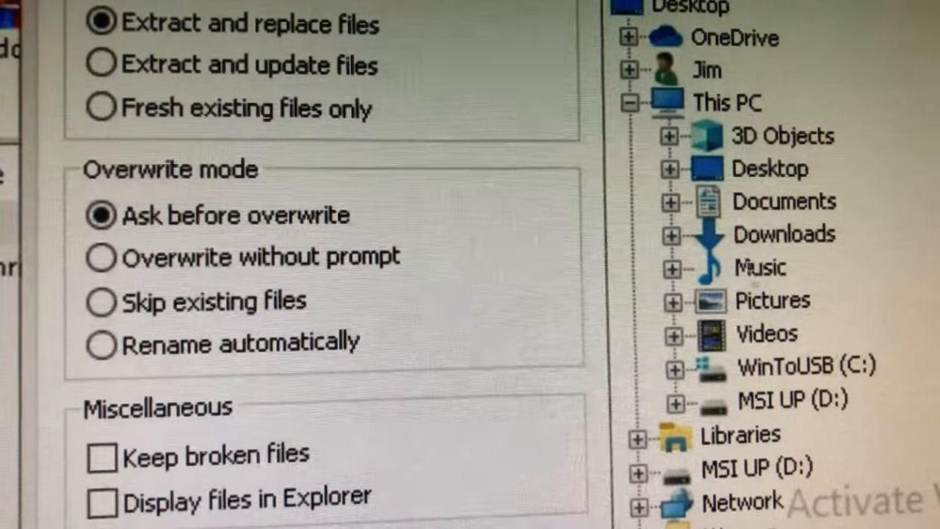
left_click(781, 367)
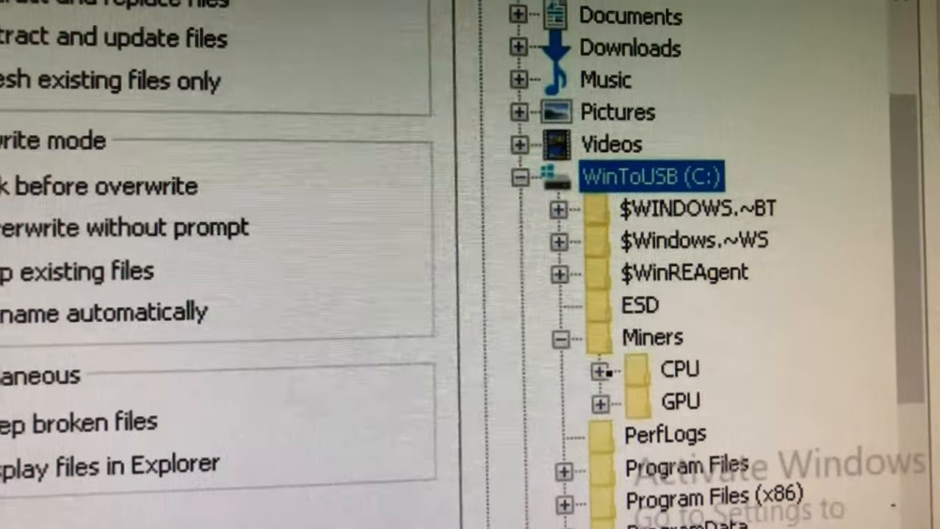
left_click(602, 370)
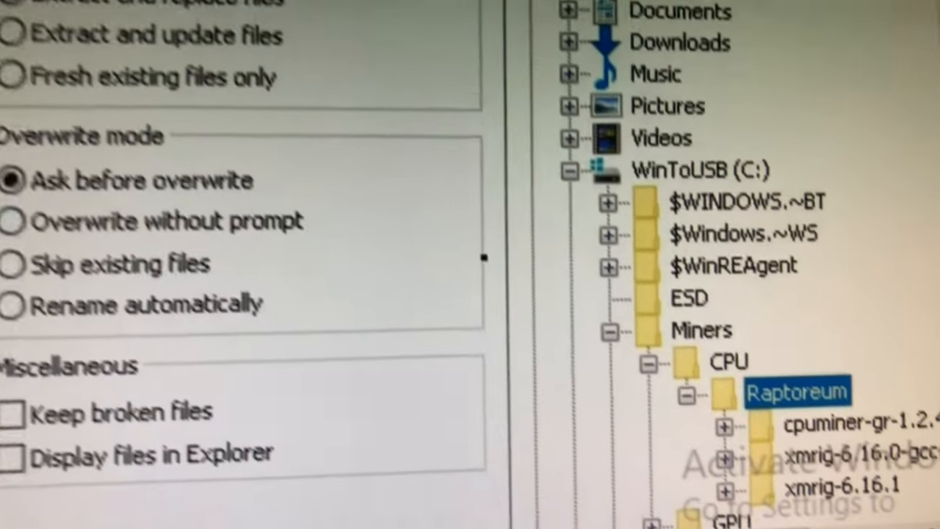
scroll("down", 3)
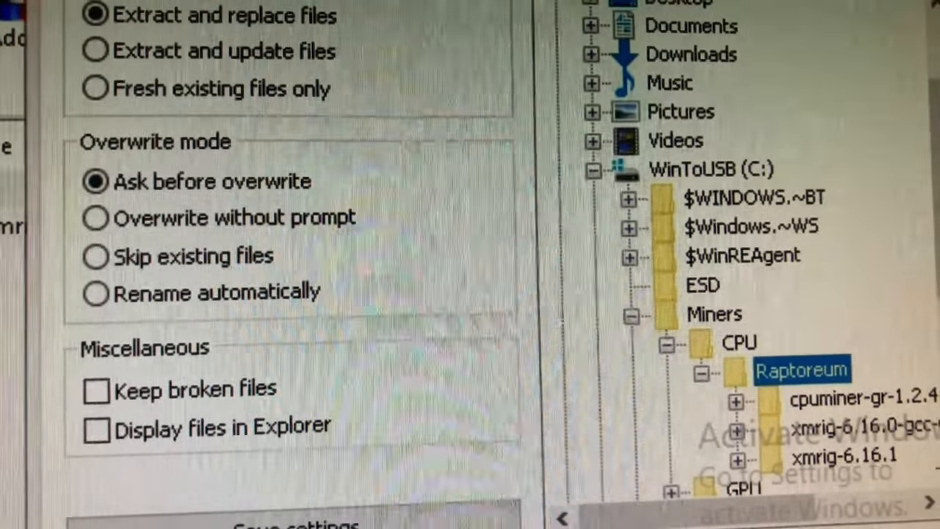
scroll("down", 3)
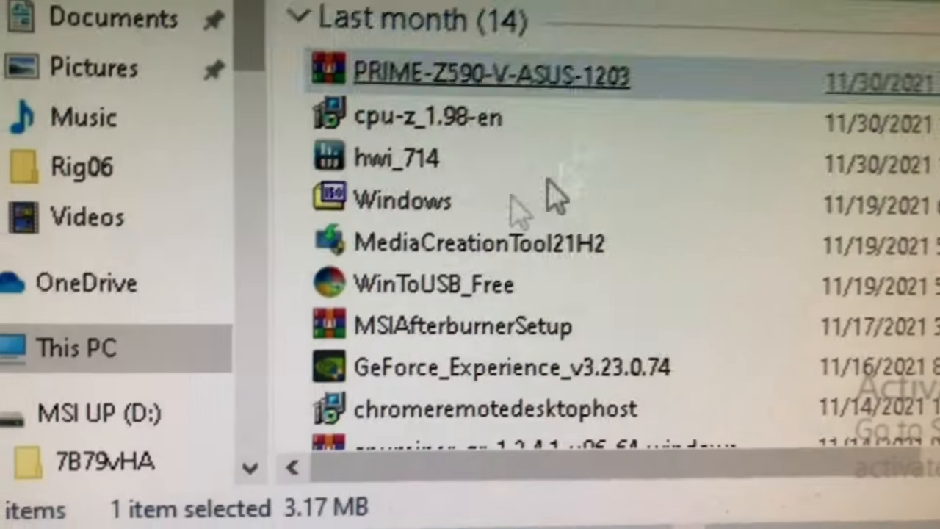
Go from This PC into C:\Miners to the extracted xmrig-6.16.2 folder and bring up xmrig.exe's context menu.
left_click(77, 347)
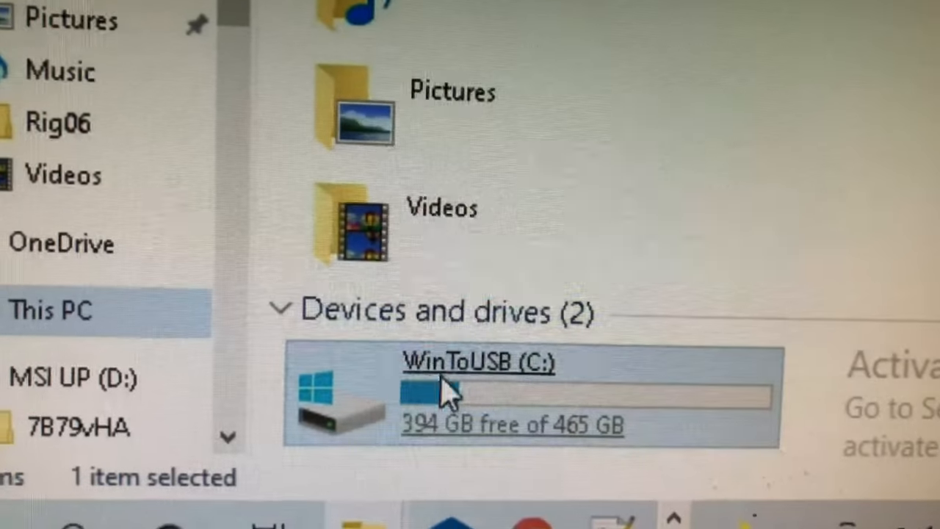
double_click(478, 389)
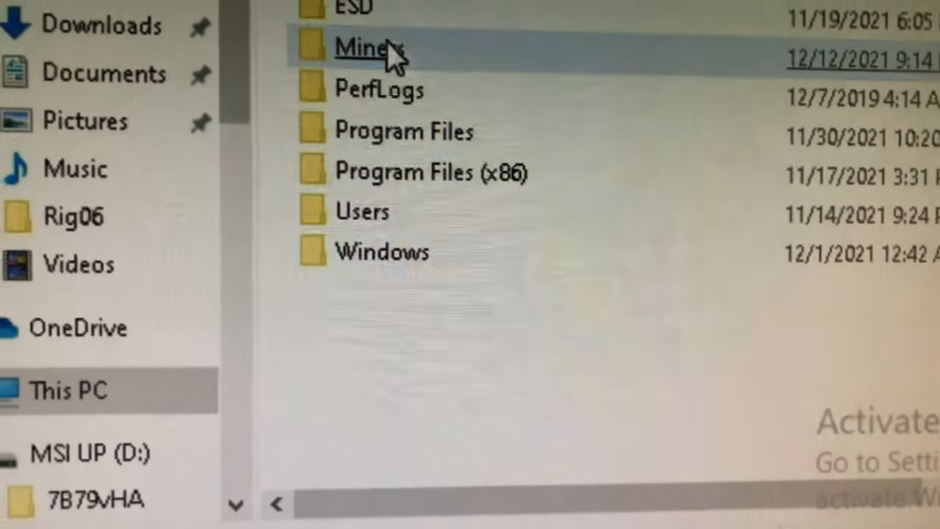
double_click(367, 47)
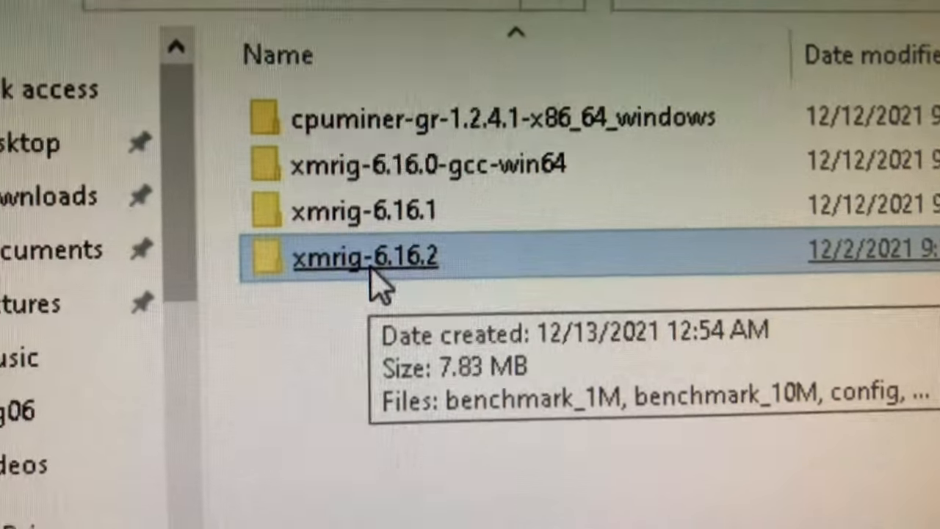
double_click(364, 257)
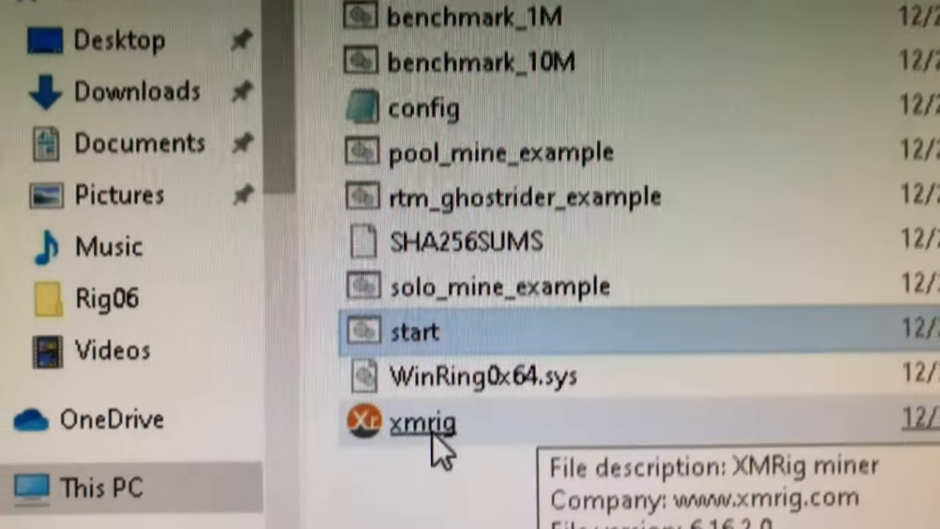
right_click(423, 423)
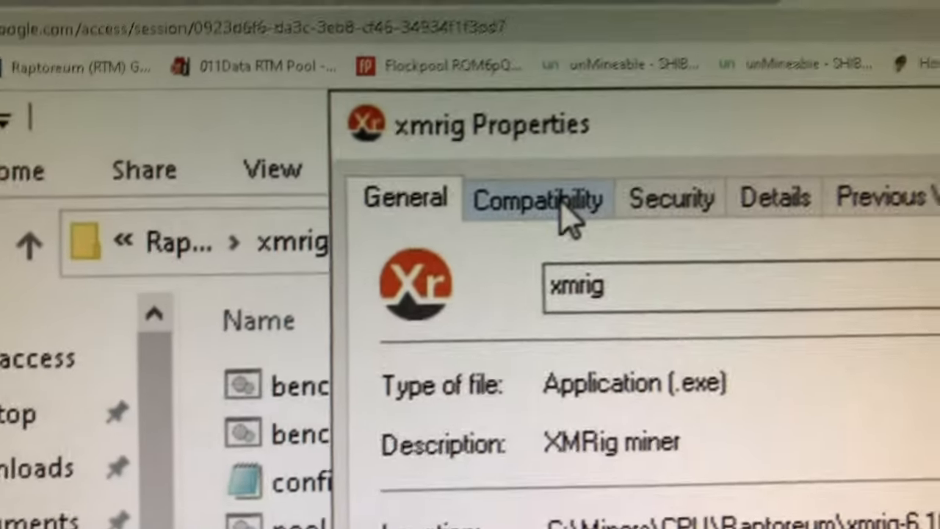
In xmrig's Compatibility settings, tick 'Run this program as an administrator'.
left_click(538, 198)
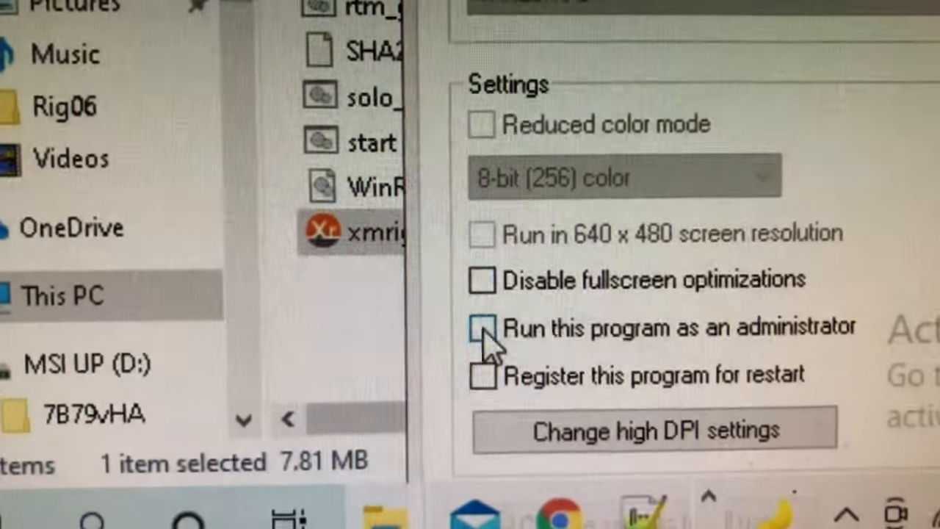
left_click(481, 329)
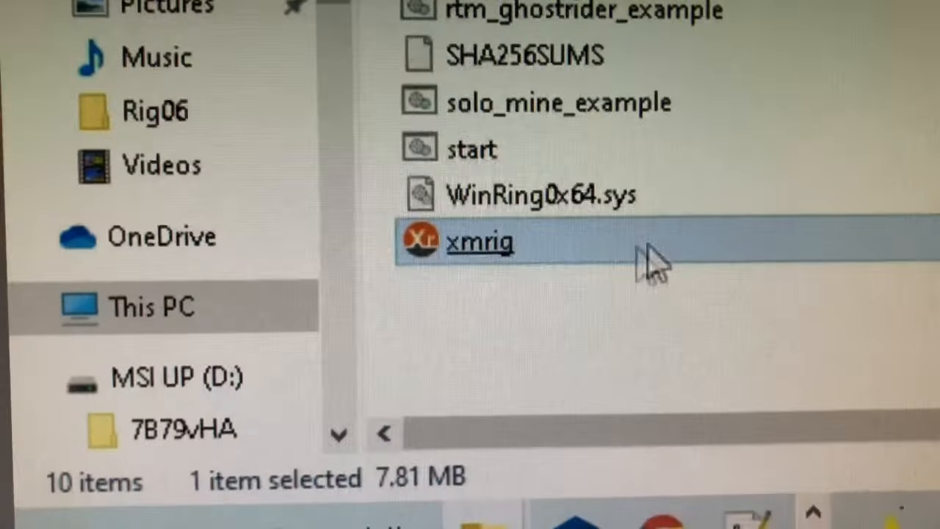
Reopen the xmrig miner's Properties to check the administrator setting.
right_click(479, 241)
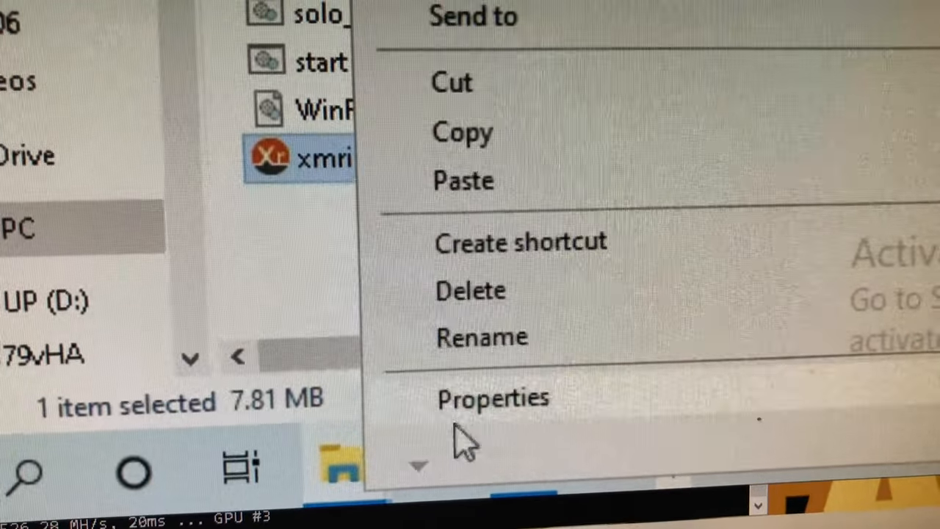
left_click(493, 397)
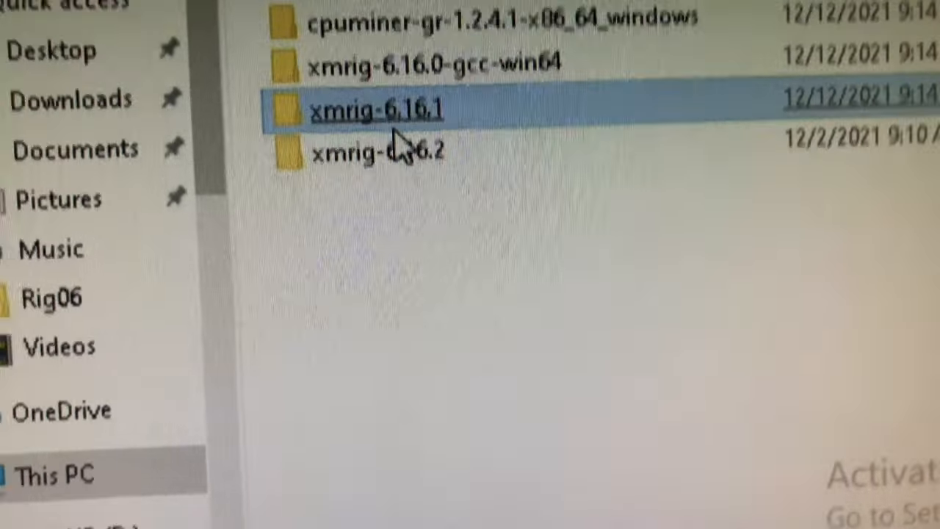
In the xmrig-6.16.1 folder, copy the rtm_ghostrider_011data batch file.
double_click(375, 110)
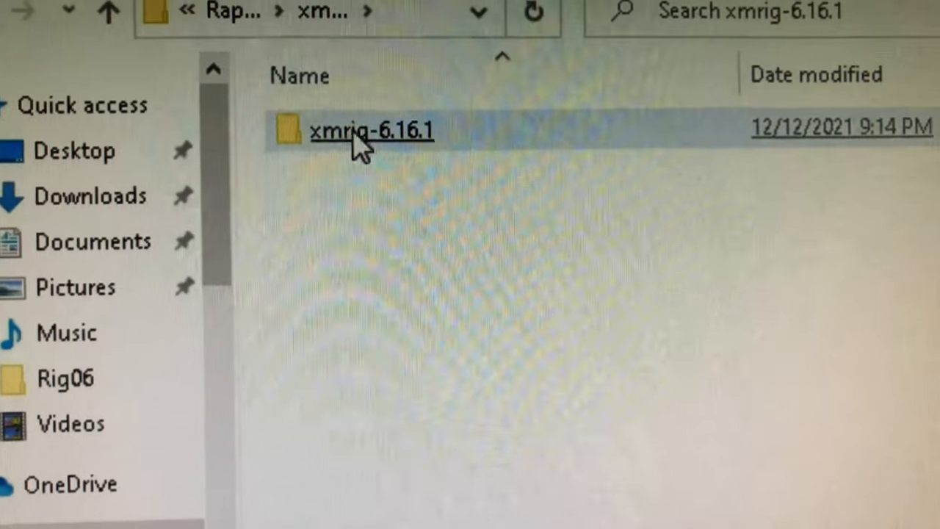
double_click(370, 129)
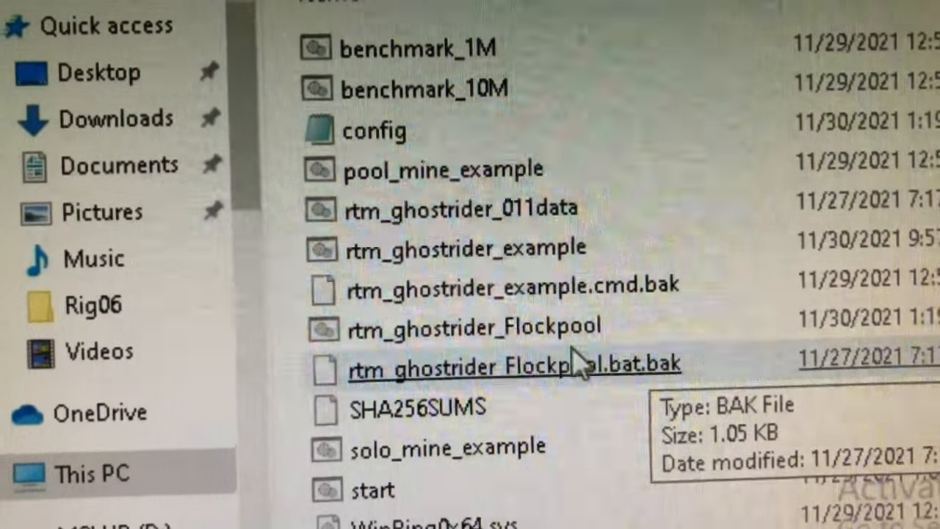
left_click(458, 213)
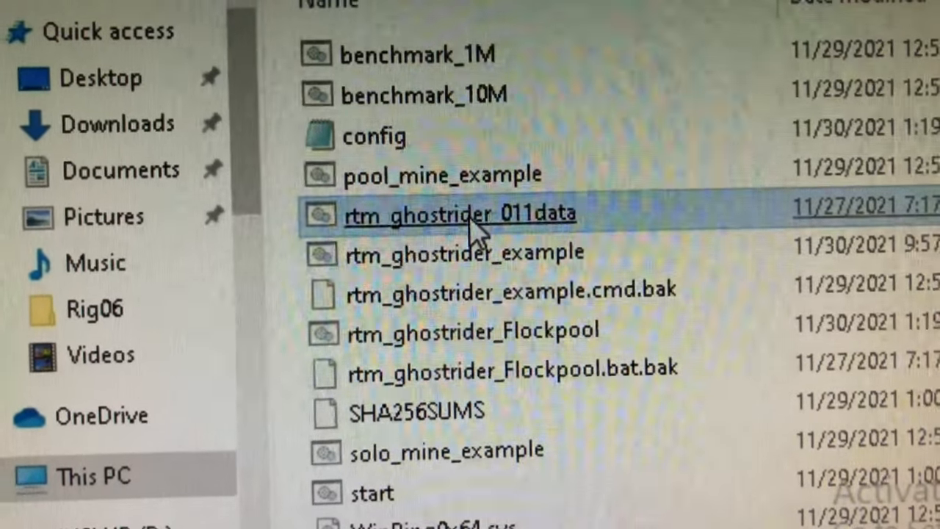
right_click(459, 215)
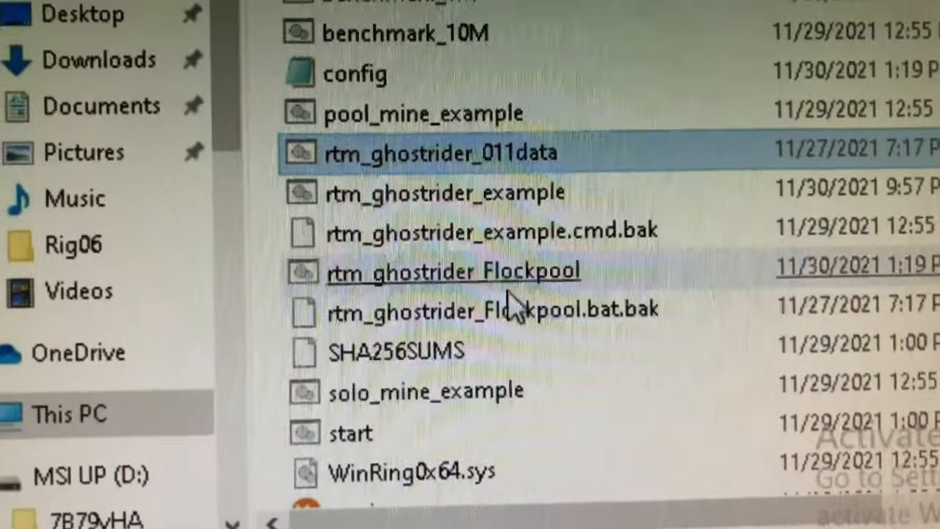
left_click(492, 325)
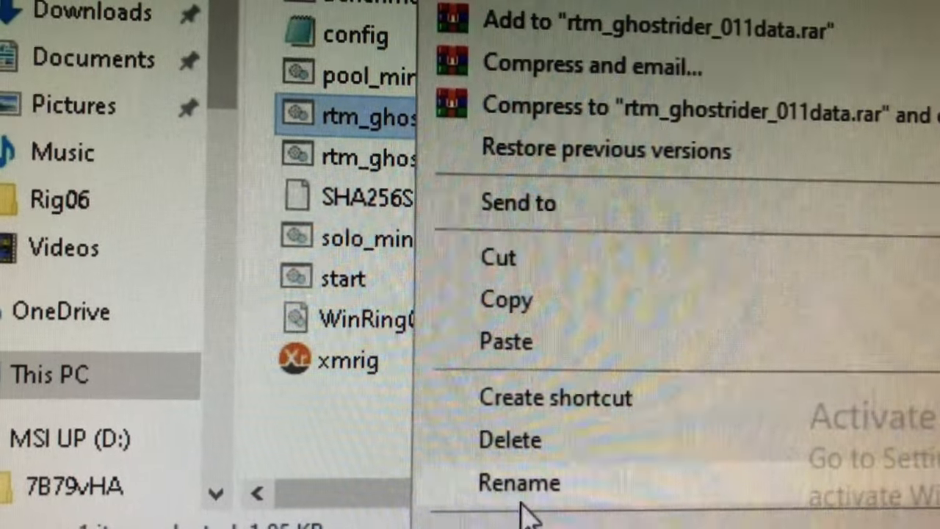
Rename the copied batch file, replacing '011data' with 'minafacil' to give rtm_ghostrider_minafacil.
left_click(519, 481)
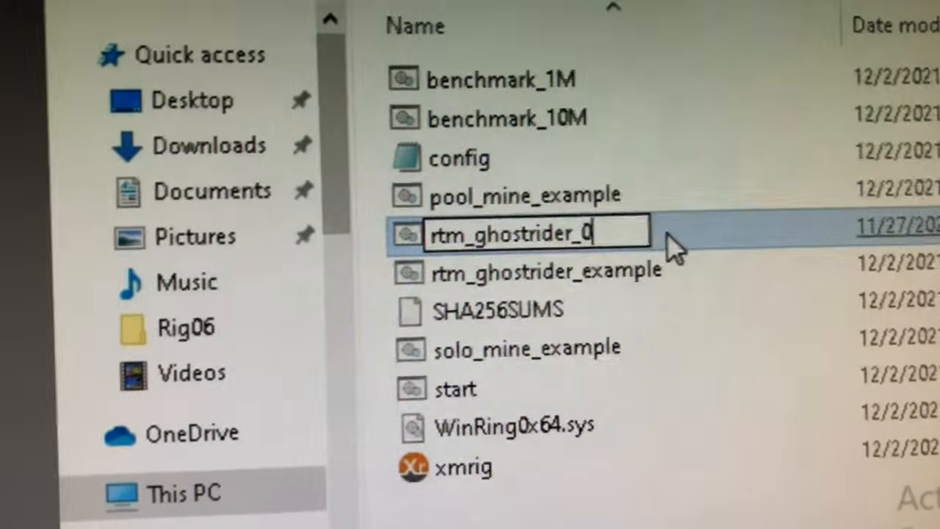
key("Backspace")
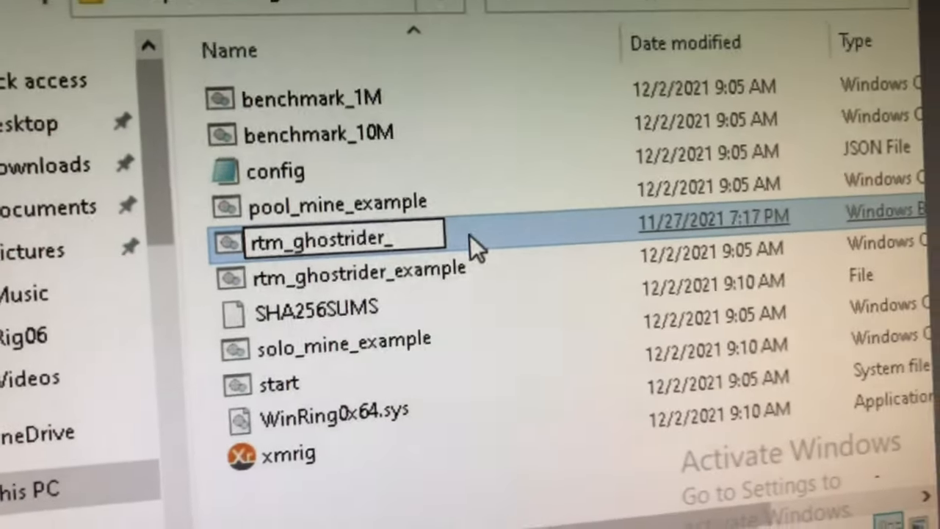
type("min")
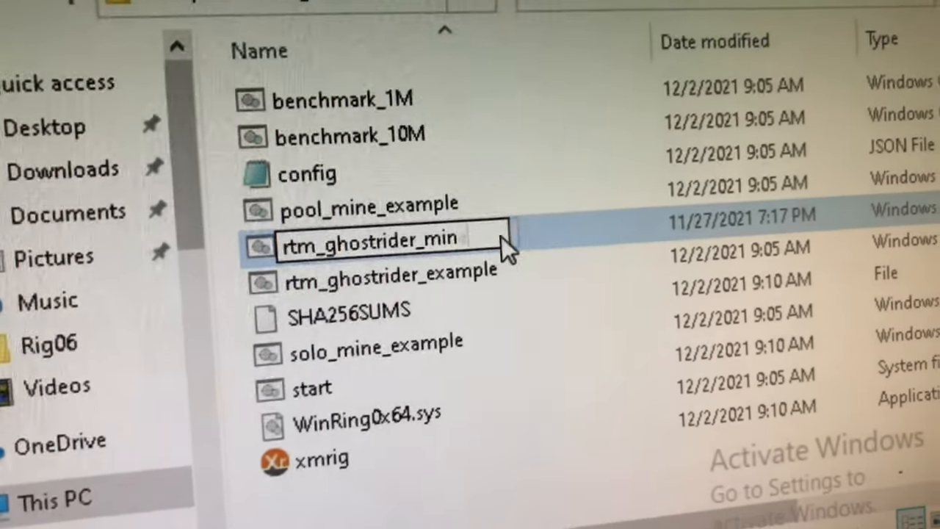
type("afacil")
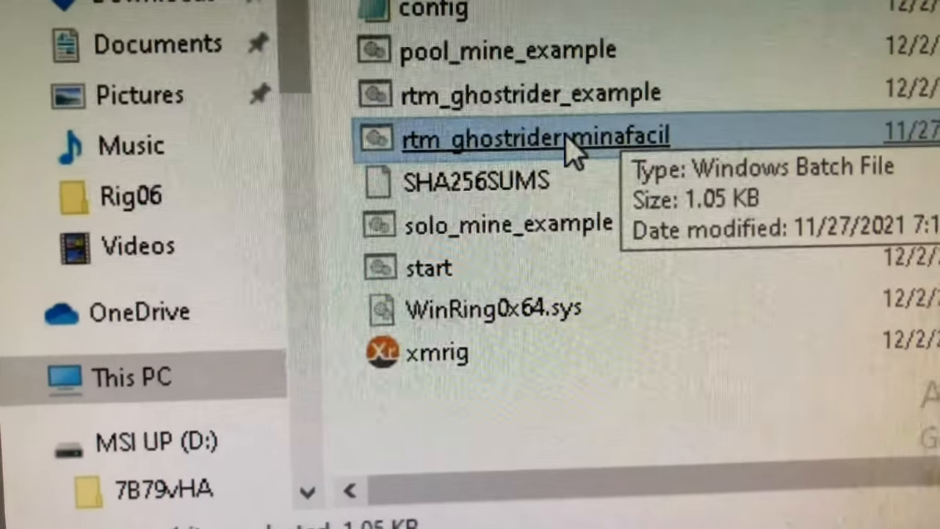
Open the rtm_ghostrider_minafacil batch file in Notepad++ and scroll to its pool address lines.
right_click(529, 138)
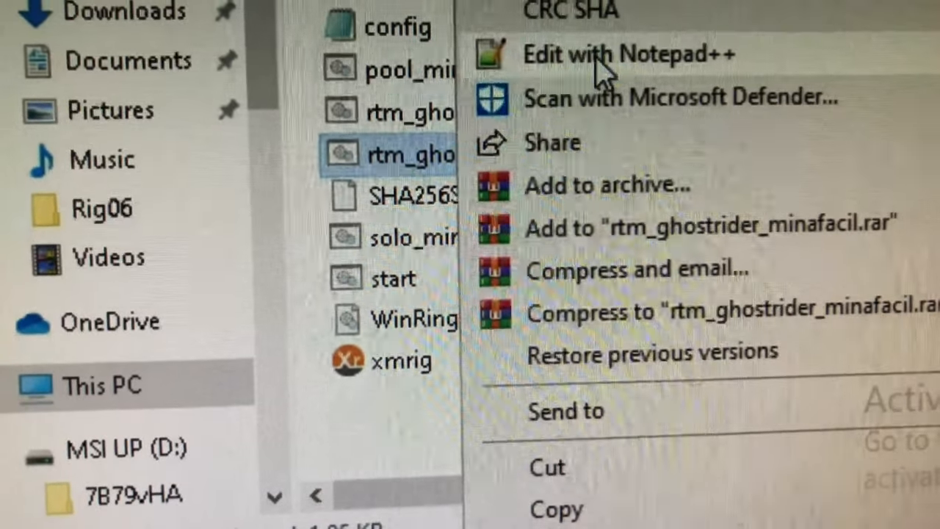
left_click(629, 53)
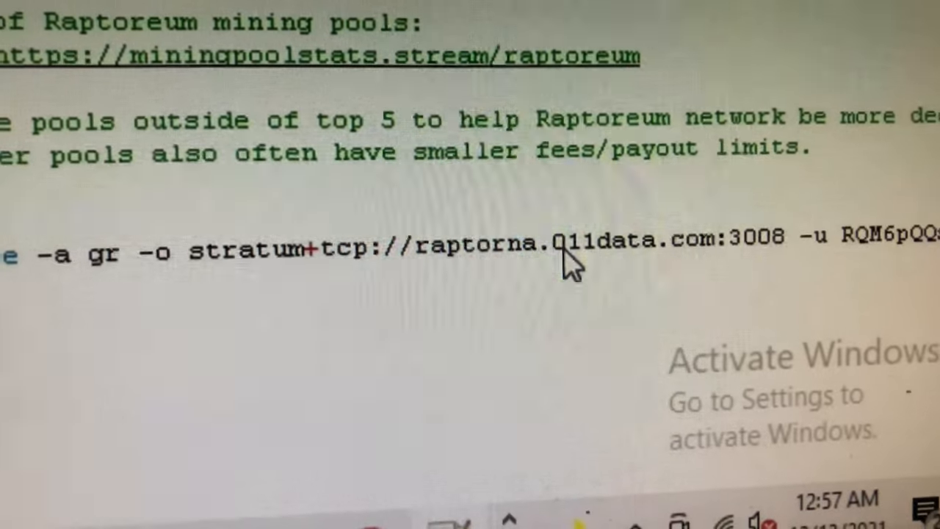
scroll("up", 3)
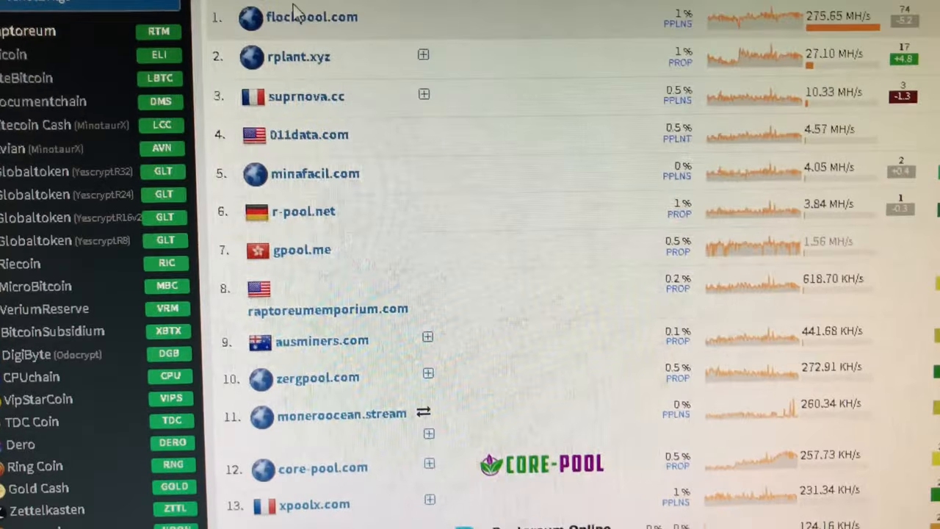
Reach minafacil.com from the MiningPoolStats list and find its 'How to mine' stratum addresses.
scroll("down", 3)
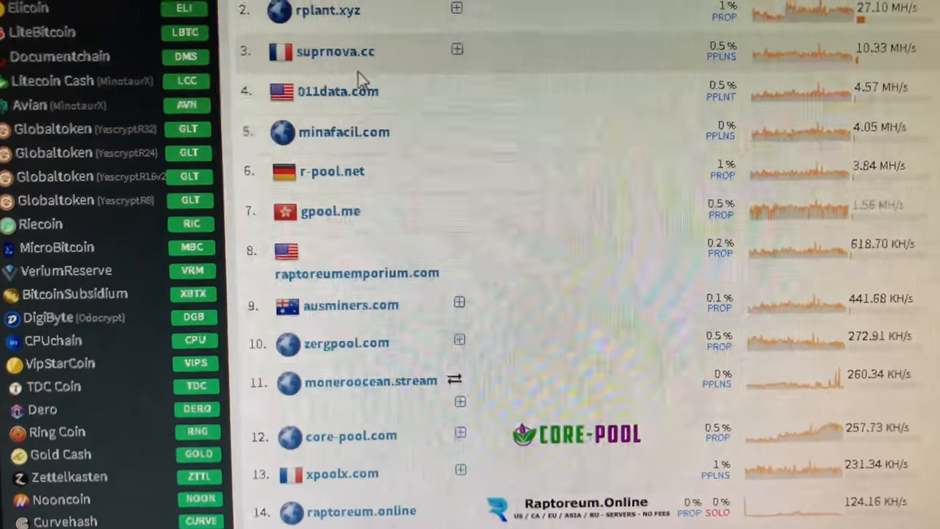
scroll("down", 3)
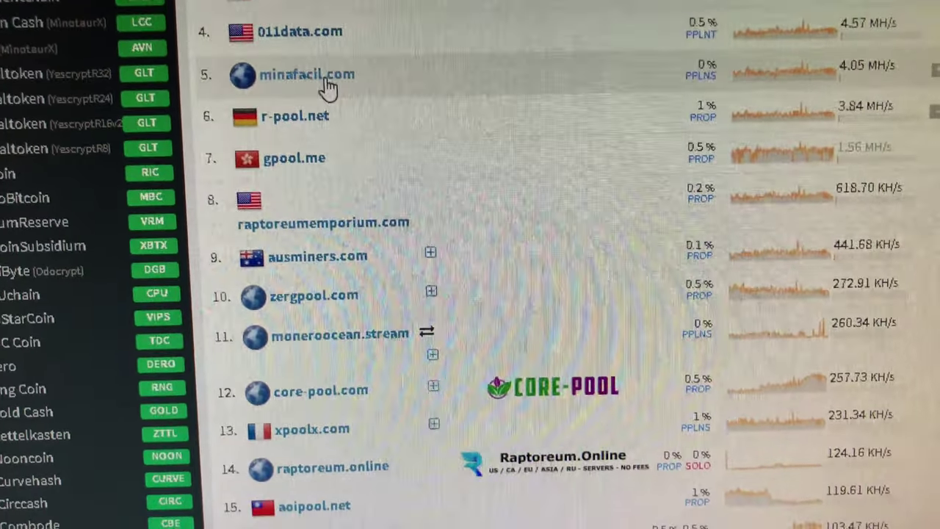
left_click(305, 74)
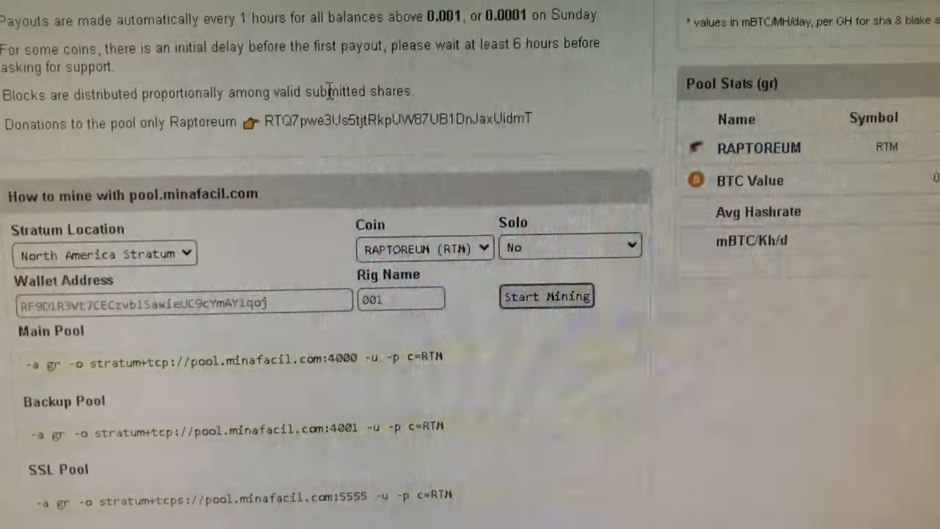
scroll("down", 3)
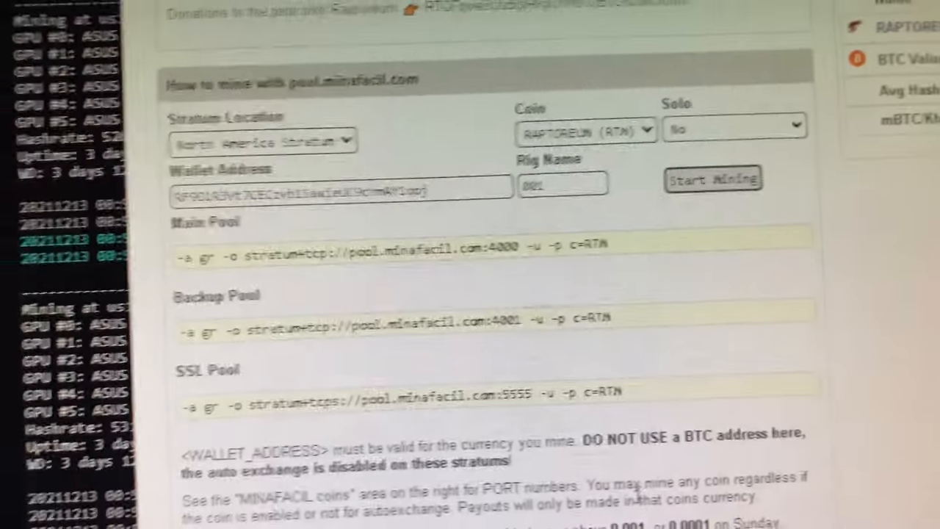
scroll("down", 3)
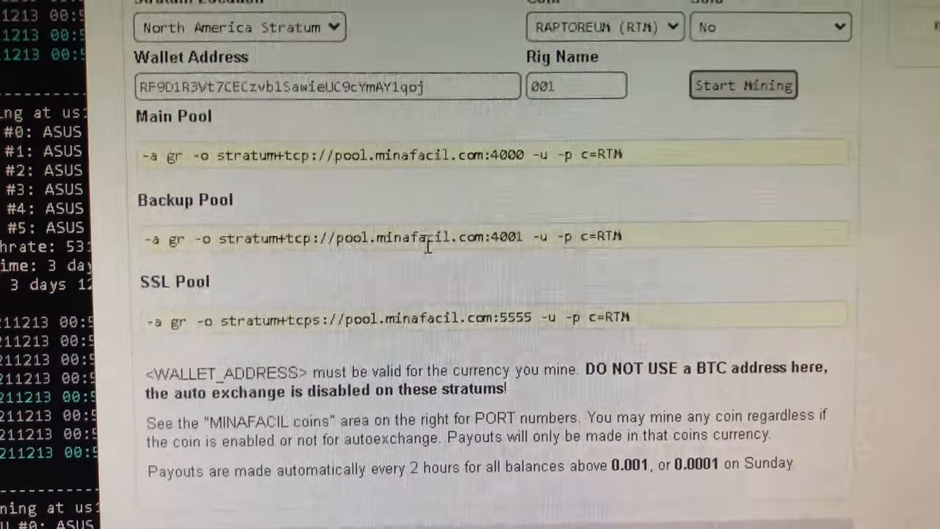
scroll("down", 3)
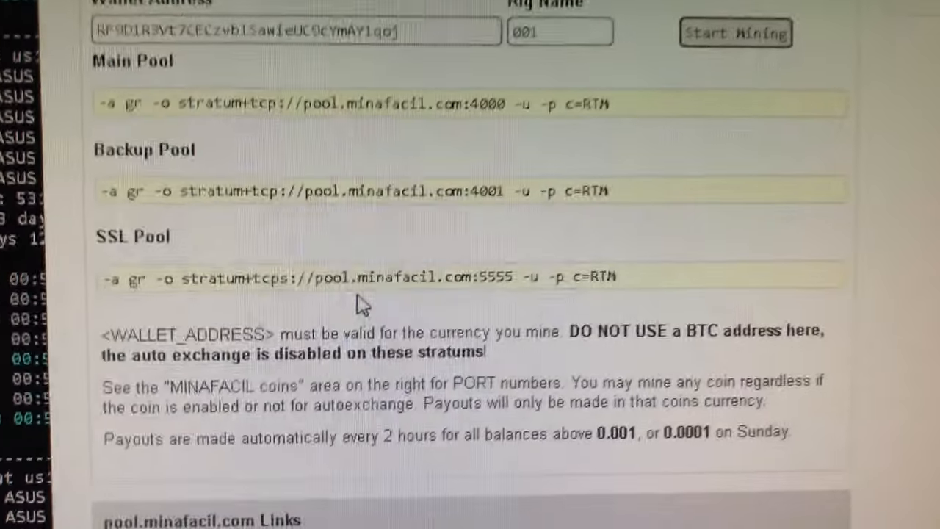
scroll("down", 3)
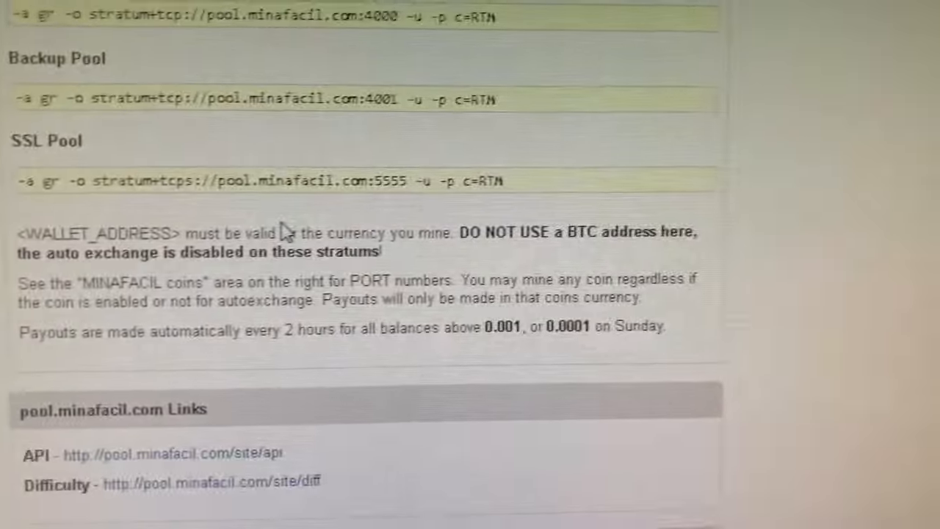
scroll("up", 3)
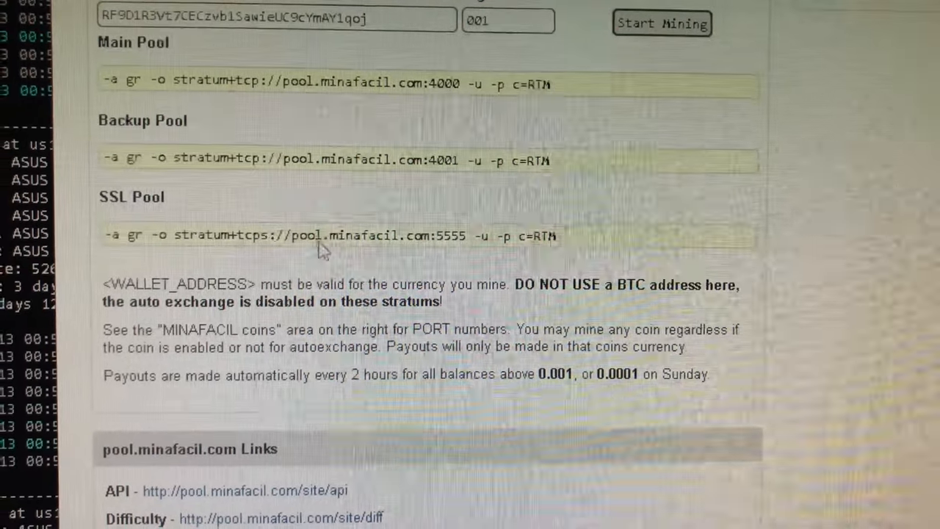
scroll("up", 3)
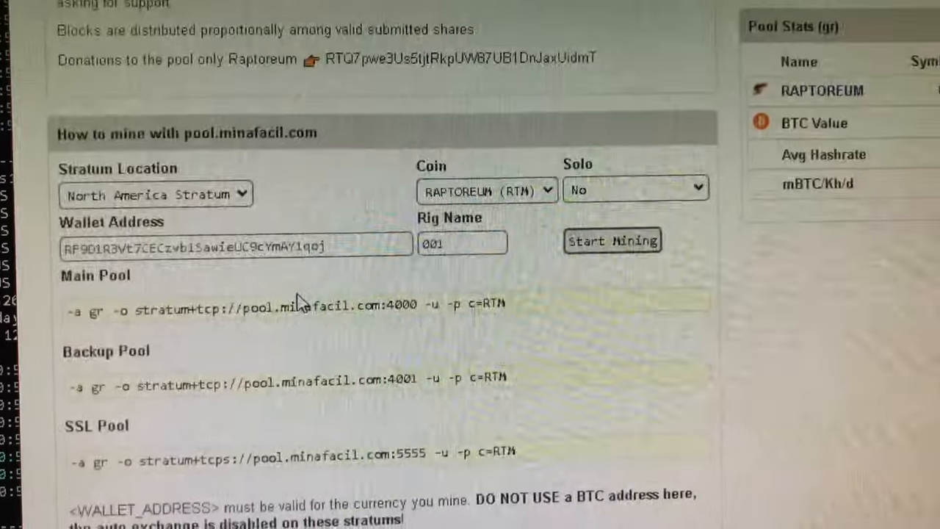
scroll("down", 3)
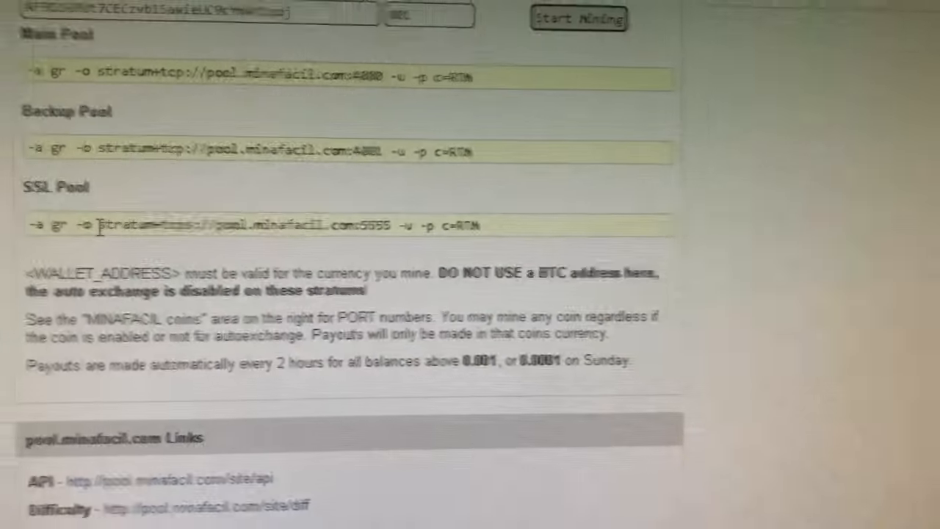
Select the SSL stratum address among the main, backup and SSL Raptoreum pool commands.
double_click(221, 230)
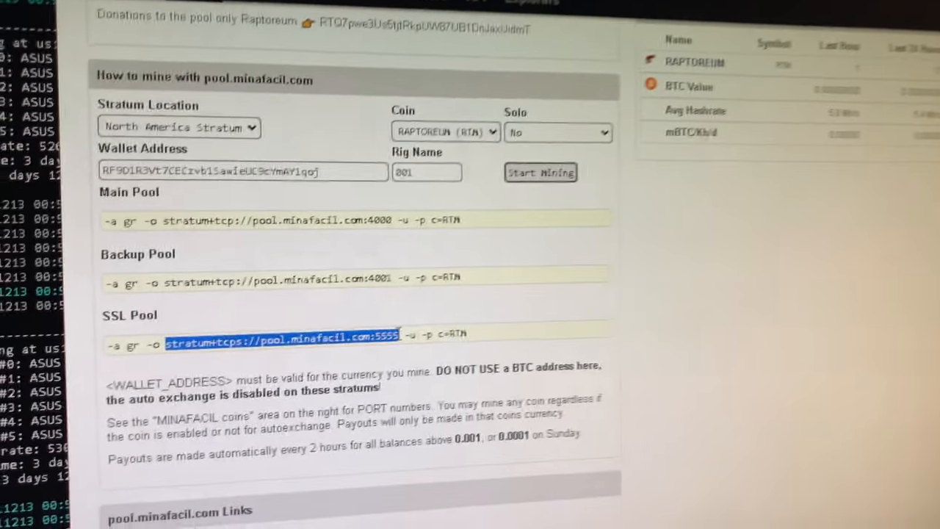
scroll("down", 3)
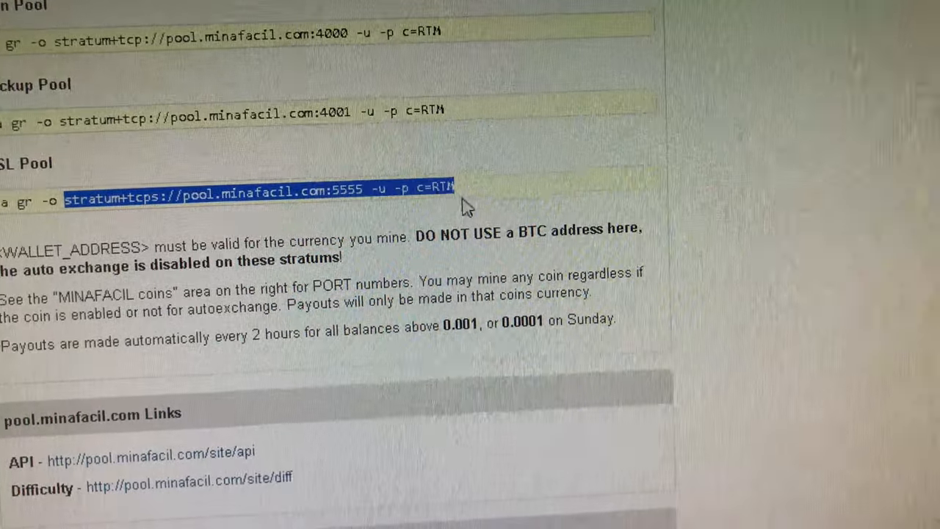
scroll("up", 3)
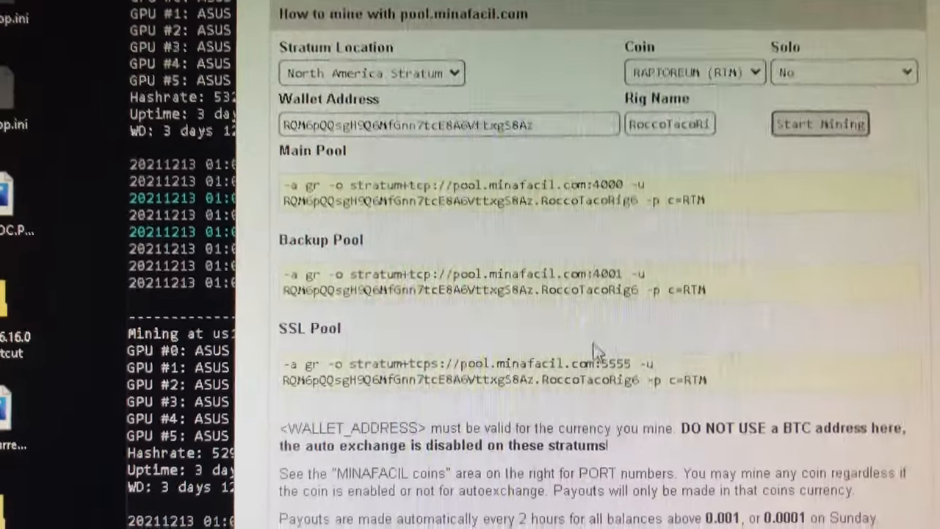
Point the xmrig line at the minafacil stratum+tcps pool and save as rtm_ghostrider_minafacil.
scroll("down", 3)
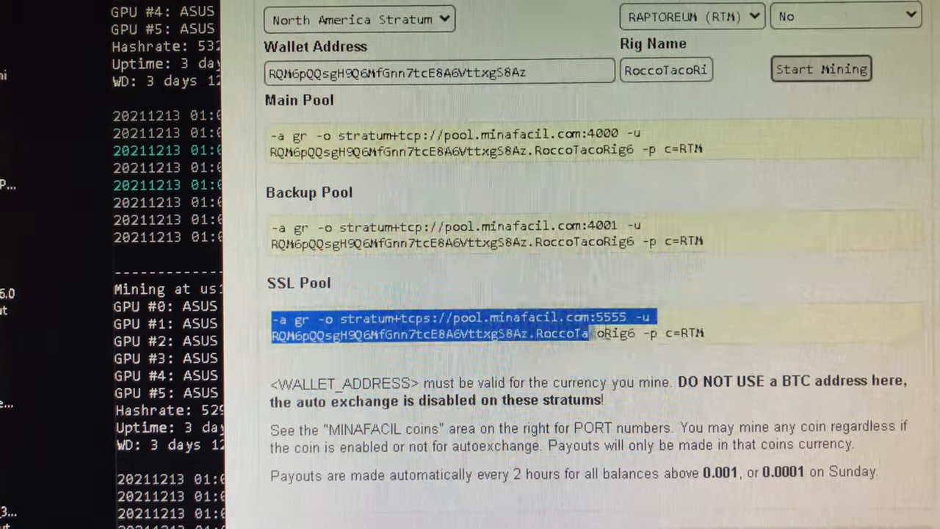
scroll("down", 3)
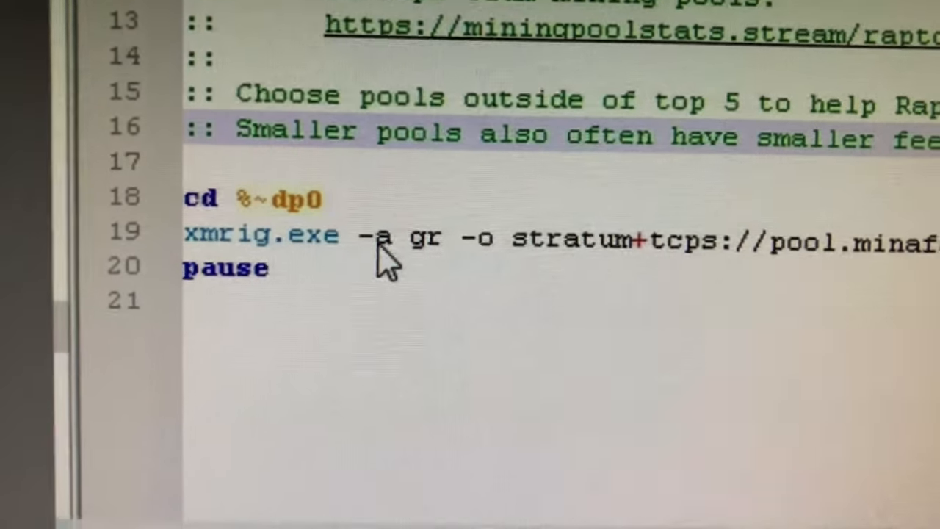
scroll("up", 3)
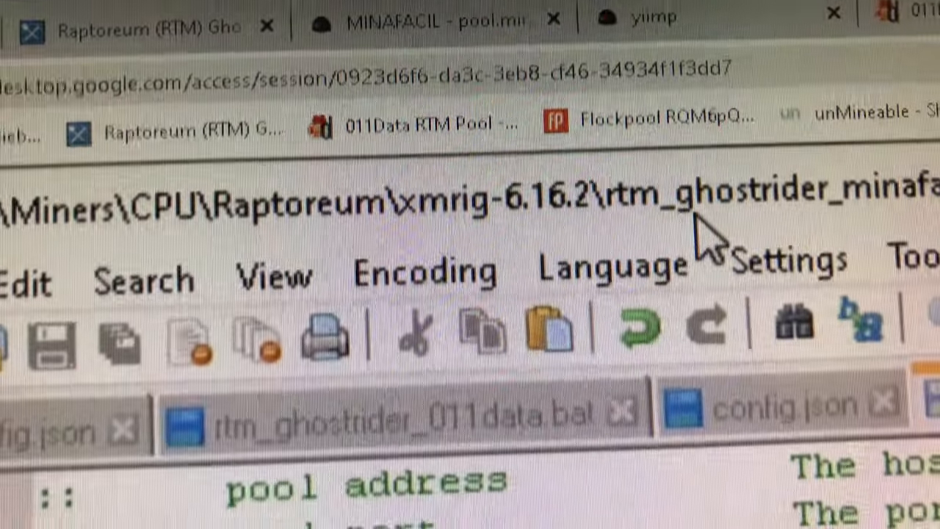
Run rtm_ghostrider_minafacil from the xmrig-6.16.2 folder as administrator.
scroll("down", 3)
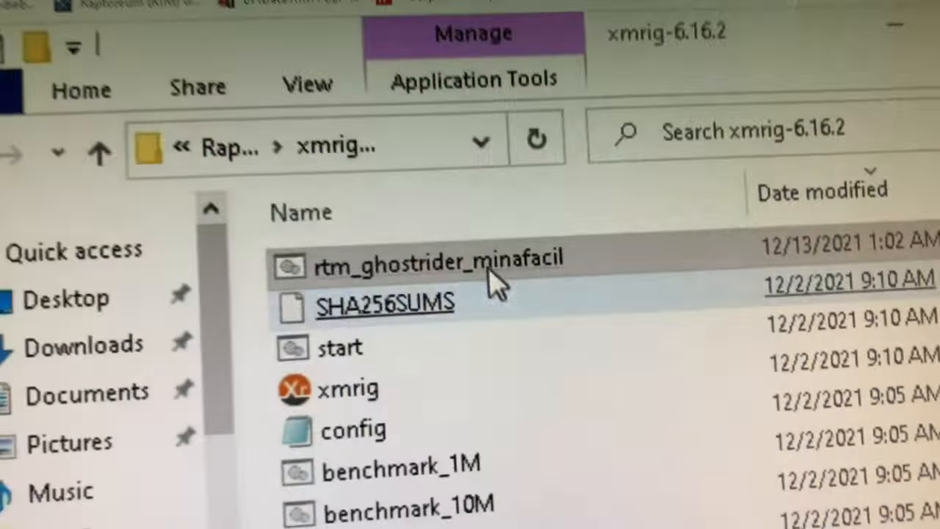
right_click(433, 261)
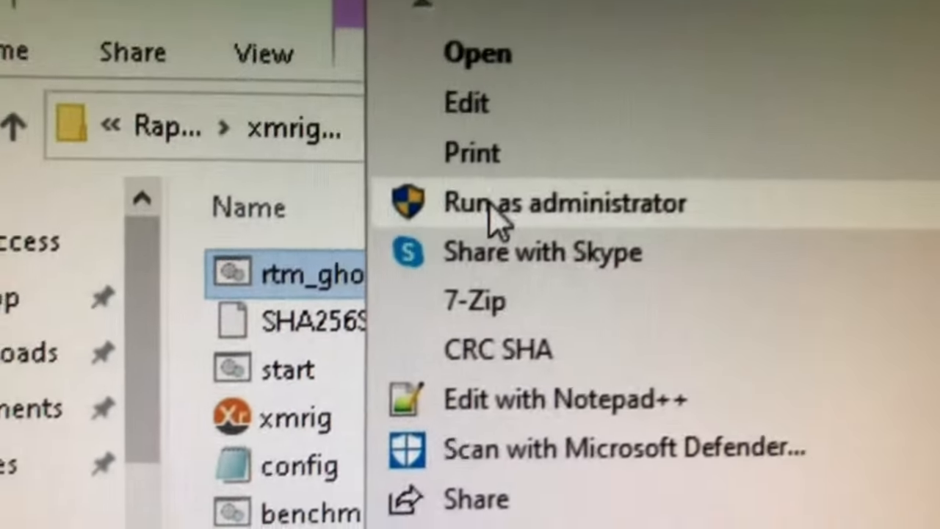
left_click(563, 202)
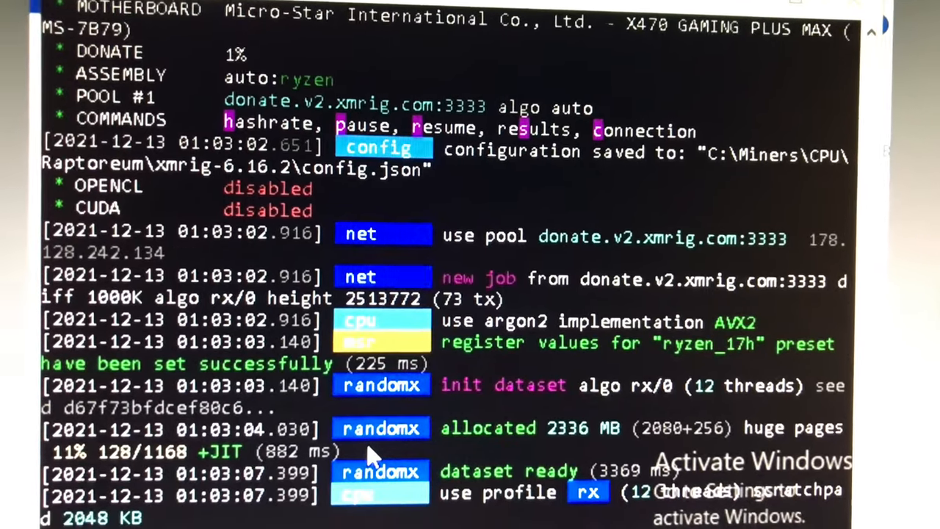
Review XMRig's startup log: 12 threads ready, pool connection, jobs at height 2513773, ~4925.8 H/s.
scroll("down", 3)
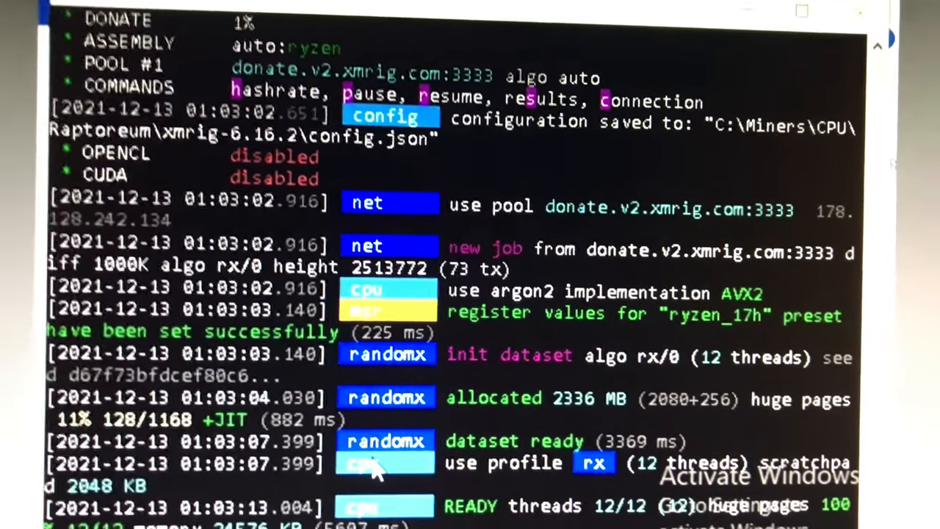
scroll("down", 3)
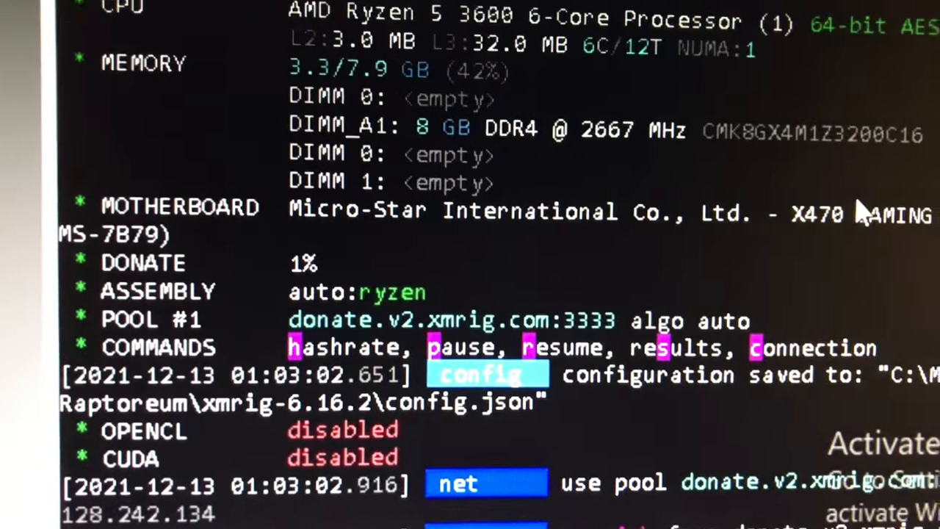
scroll("up", 3)
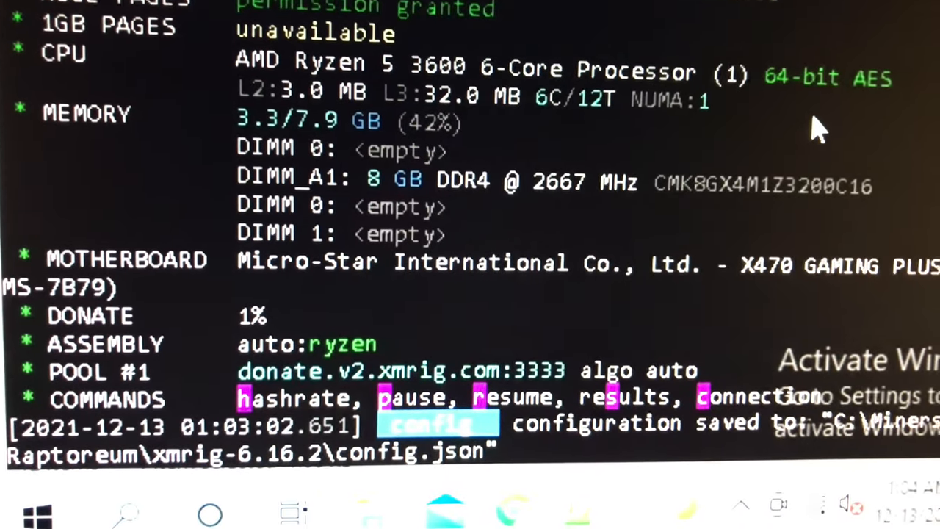
scroll("down", 3)
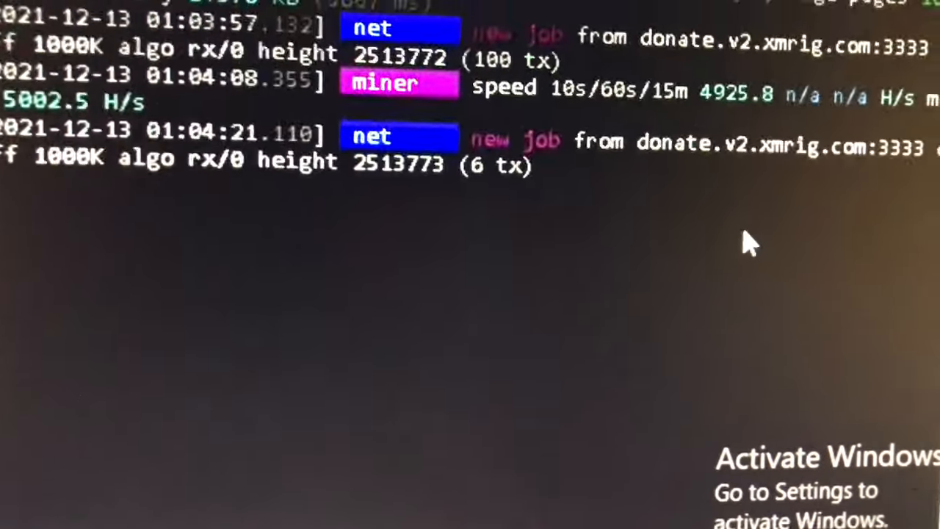
scroll("up", 3)
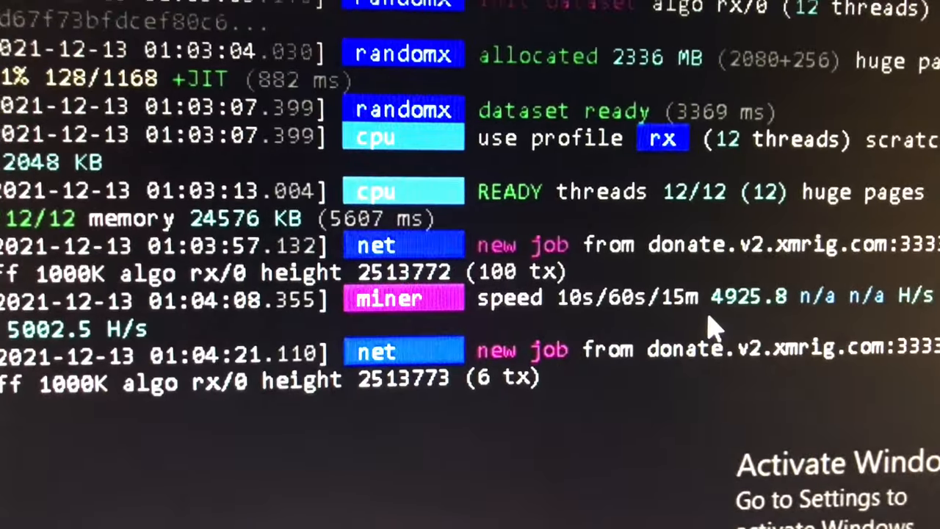
Check the xmrig.exe command line with the minafacil stratum address and the first accepted share (1/0) at diff 1000K.
scroll("up", 3)
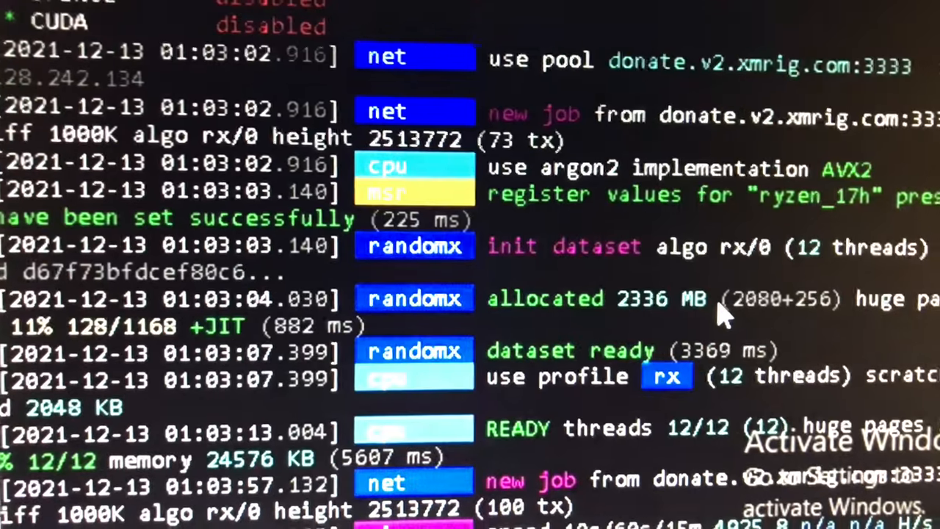
scroll("up", 3)
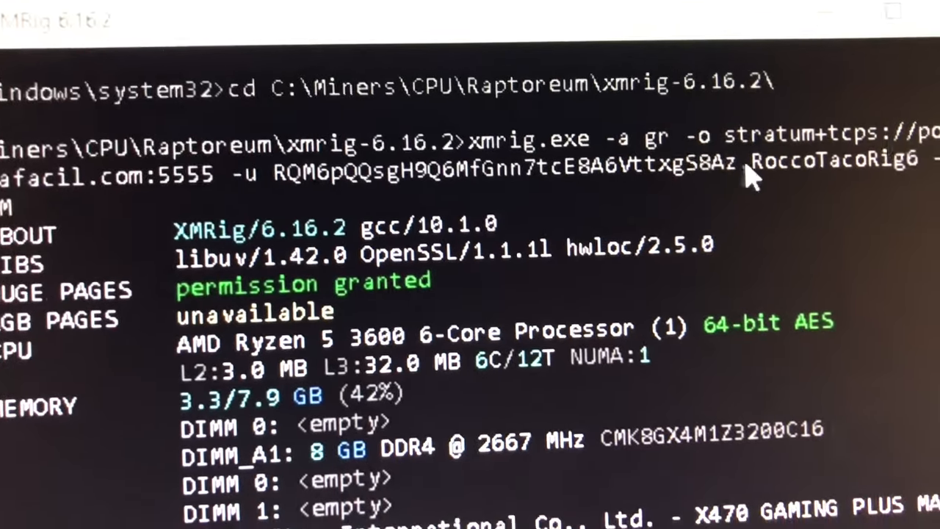
scroll("down", 3)
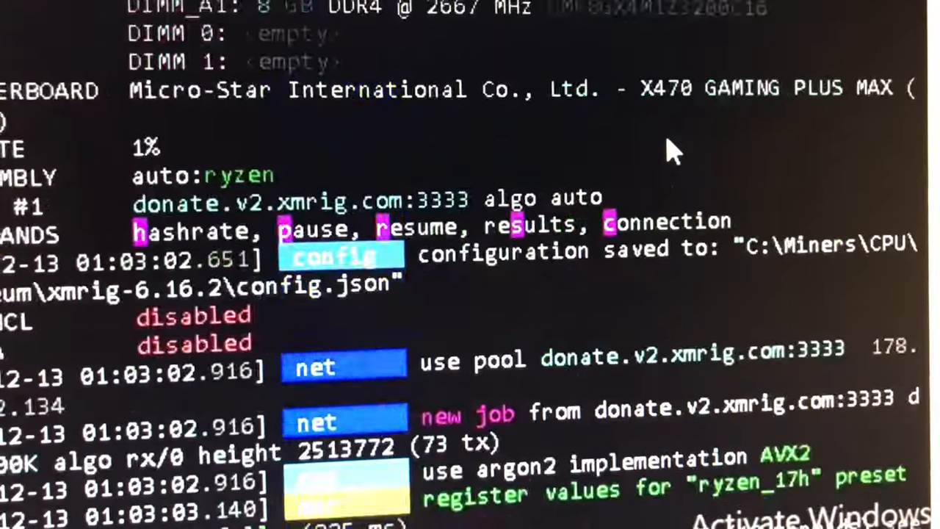
scroll("down", 3)
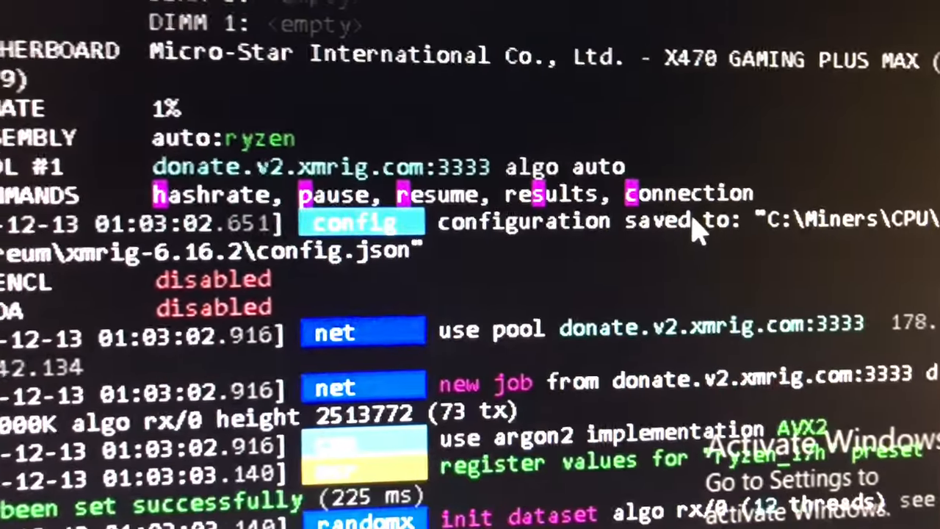
scroll("up", 3)
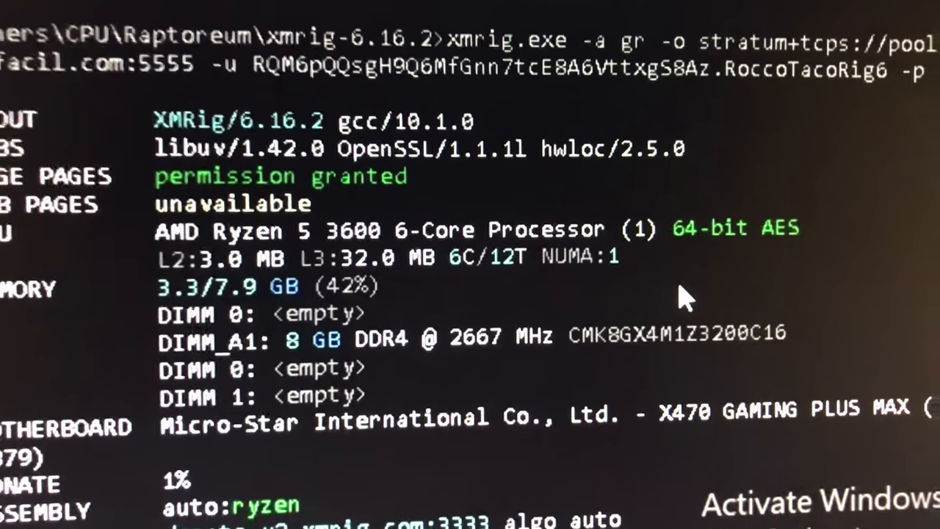
scroll("down", 3)
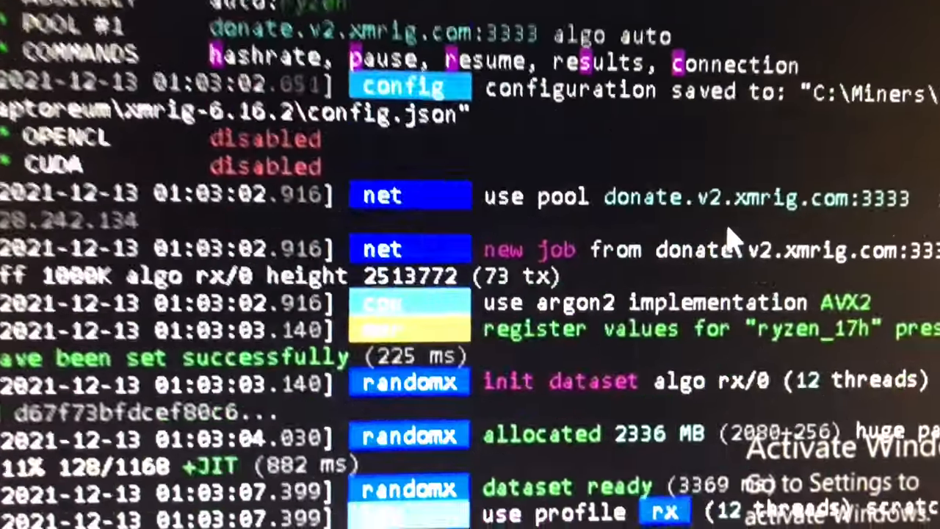
scroll("down", 3)
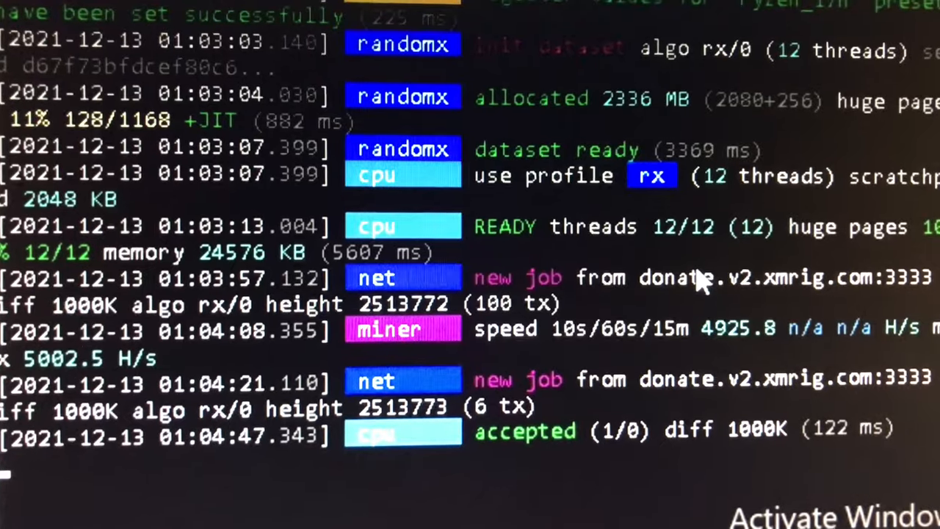
scroll("down", 3)
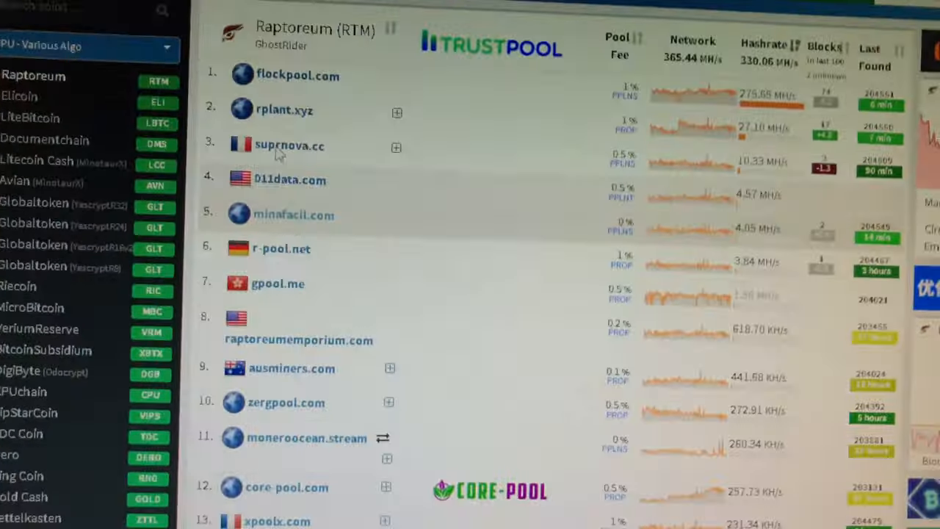
View pool.minafacil.com's Raptoreum stats, last 50 blocks of 3750 RTM and pool hashrate chart.
left_click(294, 215)
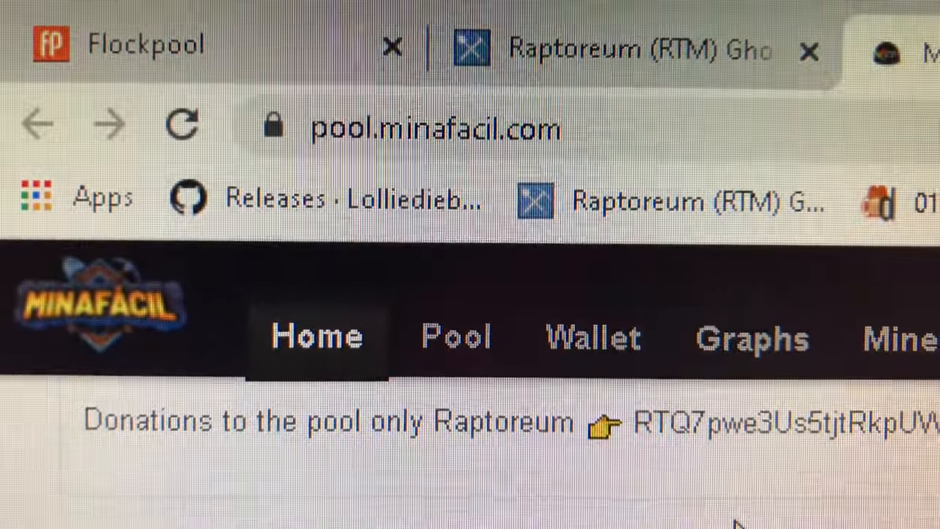
scroll("down", 3)
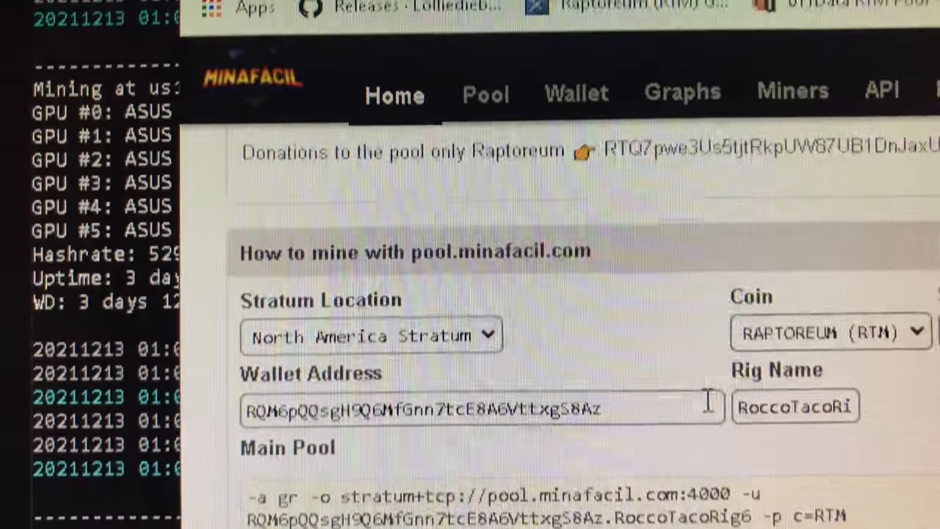
scroll("down", 3)
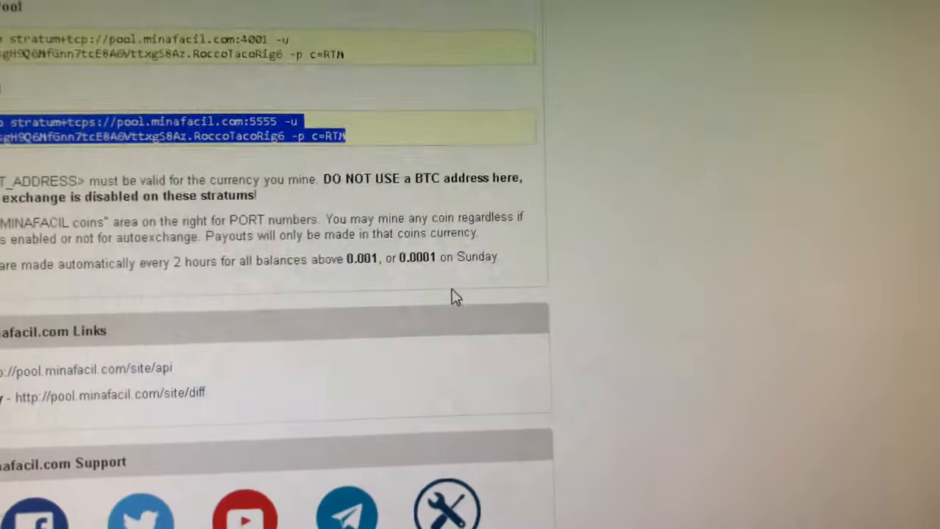
scroll("up", 3)
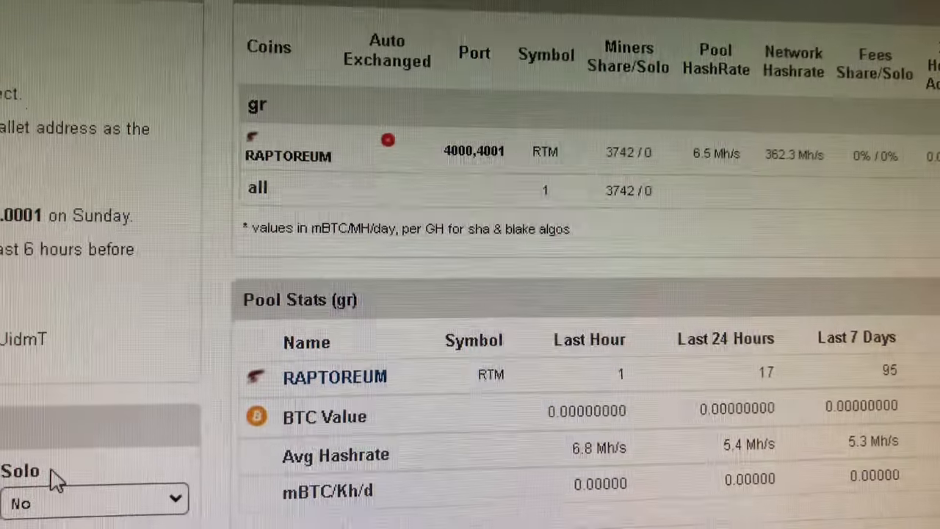
scroll("up", 3)
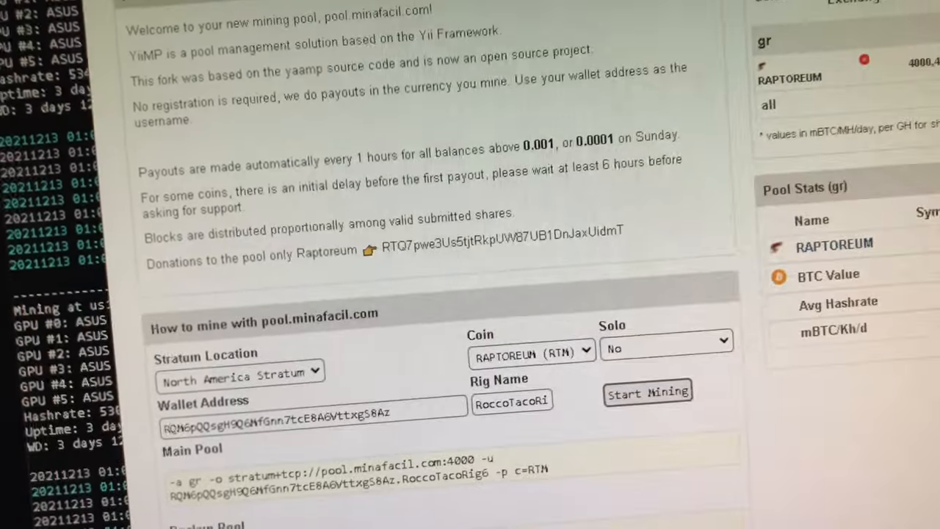
scroll("down", 3)
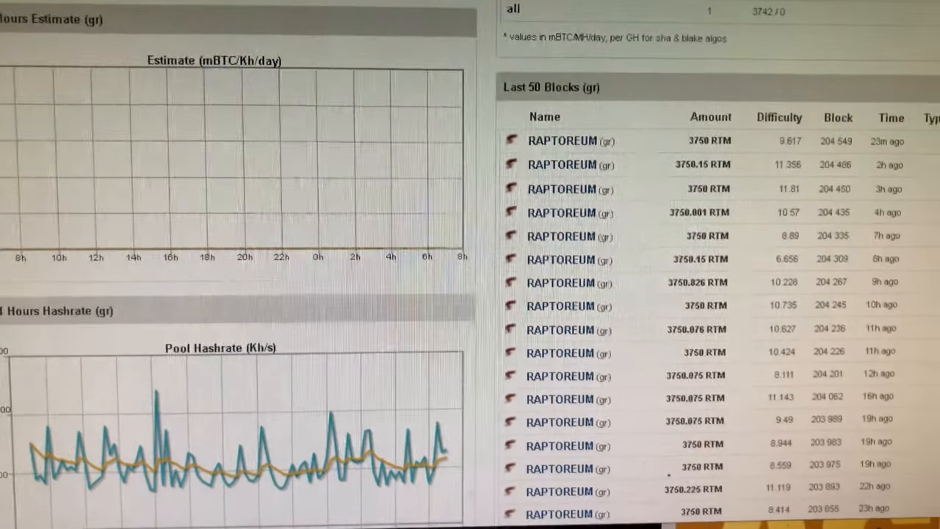
Return from the minafacil blocks list to MiningPoolStats' Raptoreum ranking with minafacil.com fifth.
scroll("up", 3)
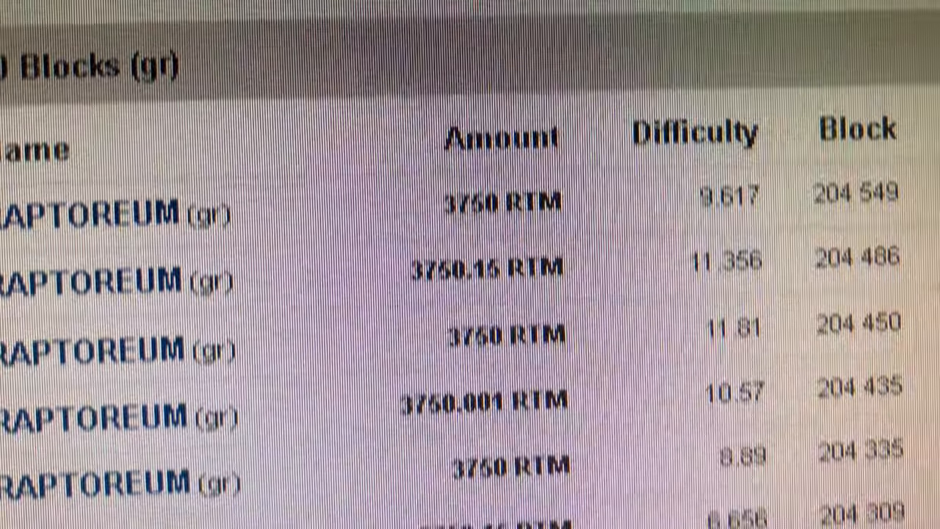
scroll("down", 3)
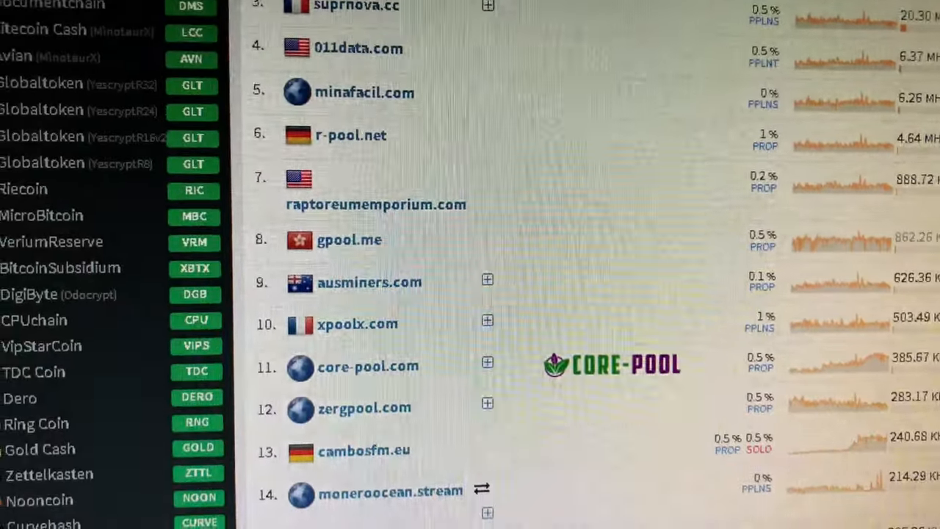
scroll("up", 3)
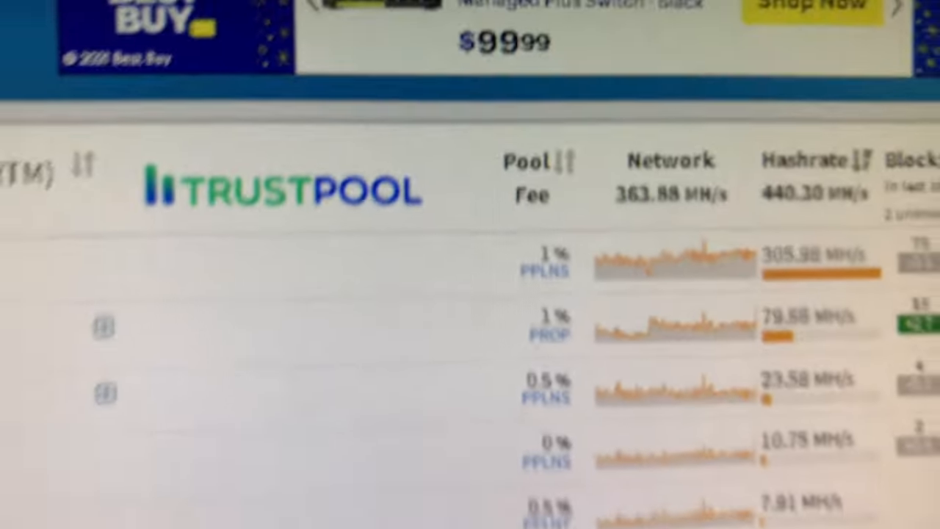
scroll("down", 3)
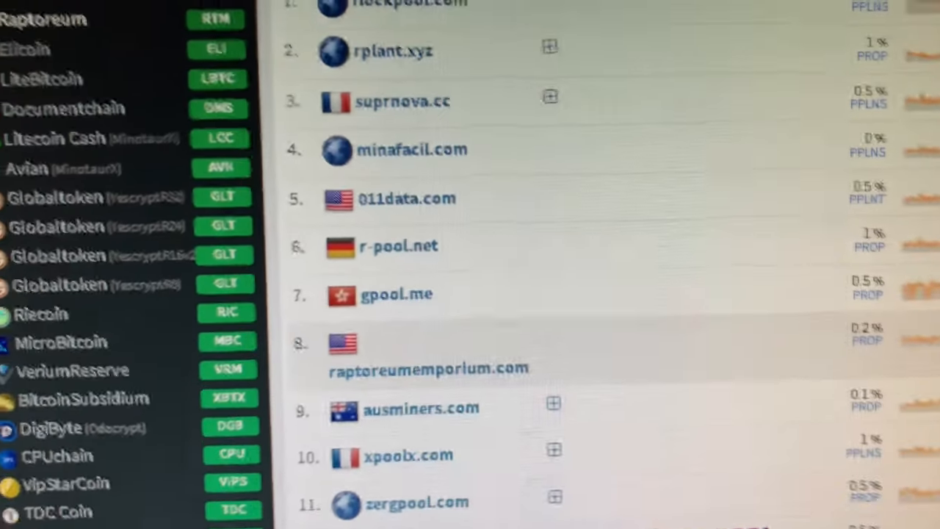
scroll("up", 3)
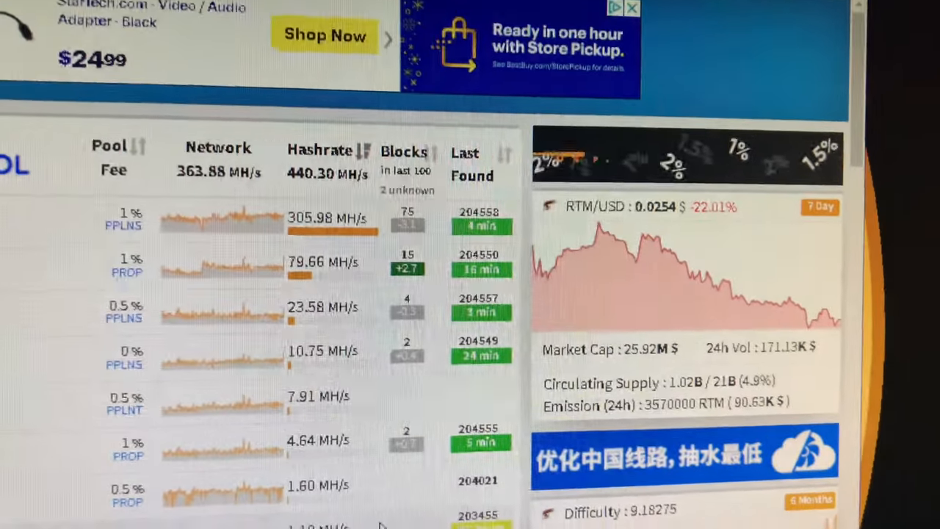
Bring the XMRig console back in front, showing an accepted share and ~4,960 H/s.
scroll("down", 3)
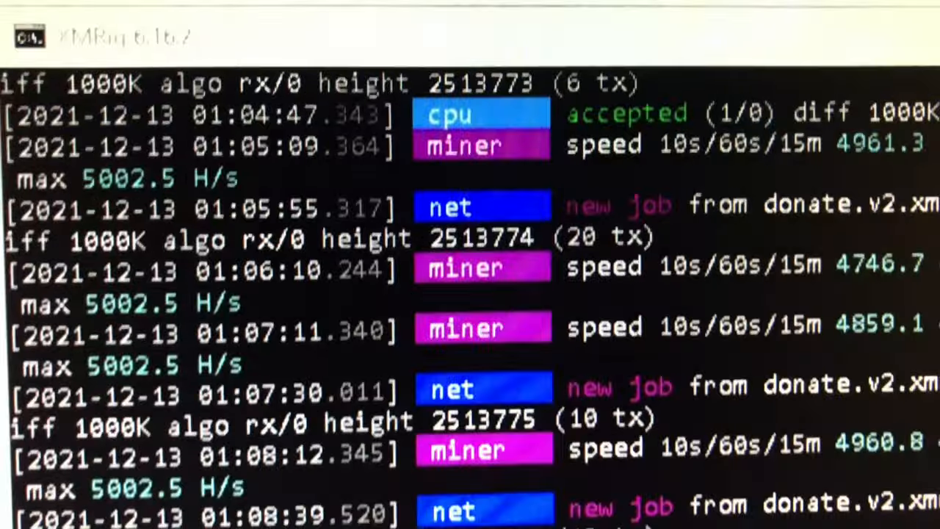
Watch XMRig mine rx/0 at about 4,680–4,960 H/s with jobs up to height 2513778.
scroll("down", 3)
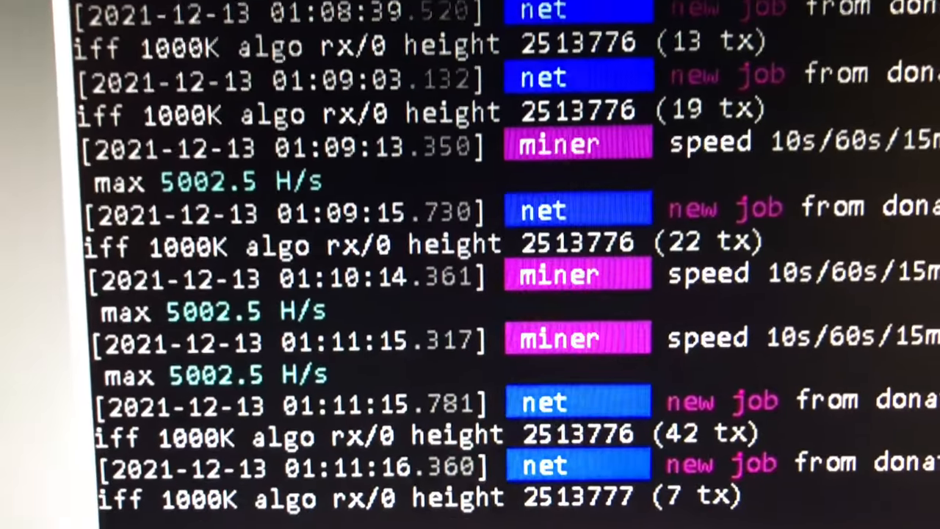
scroll("up", 3)
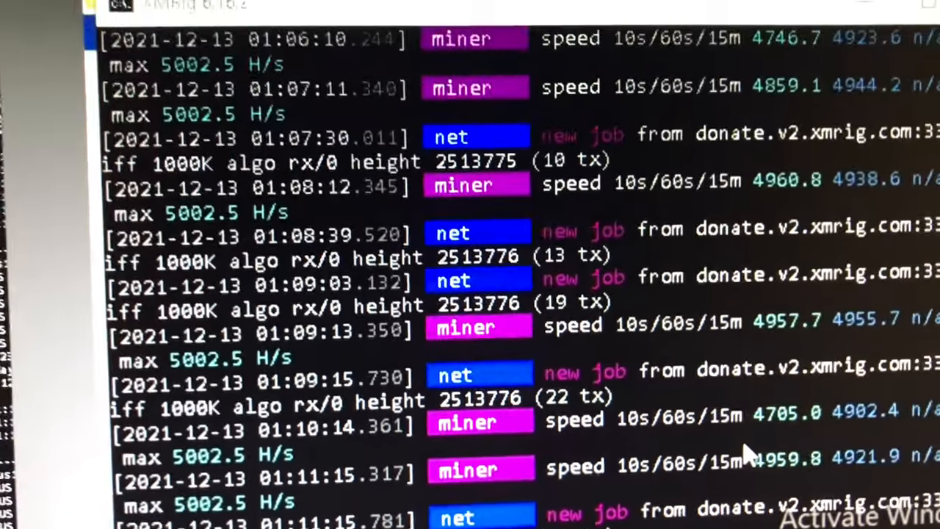
scroll("down", 3)
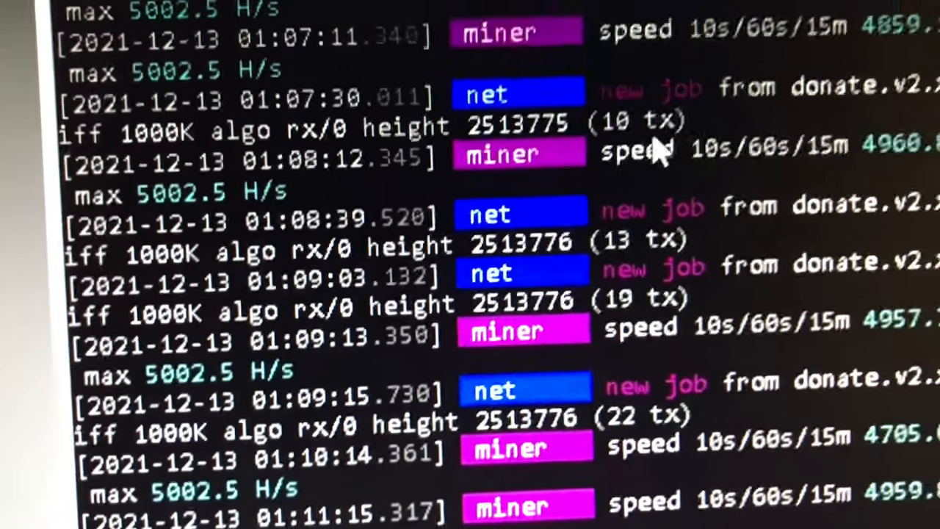
scroll("down", 3)
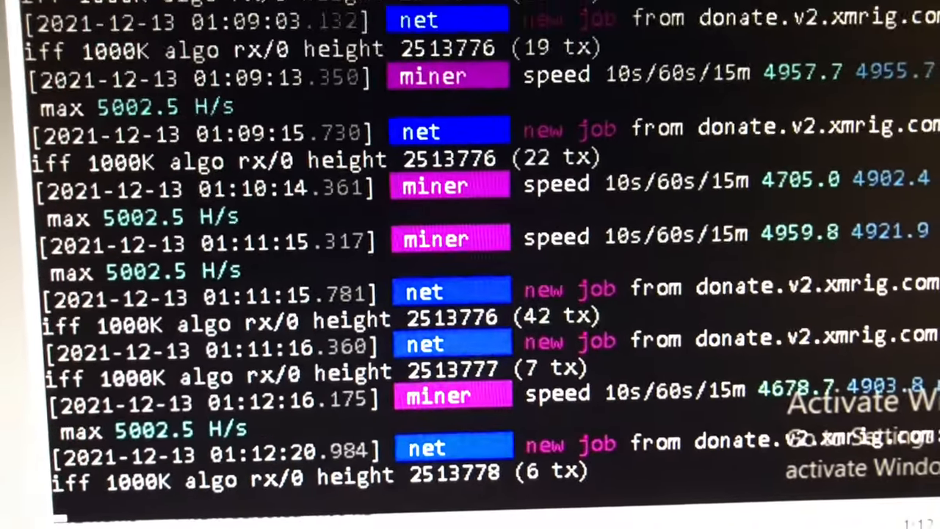
scroll("up", 3)
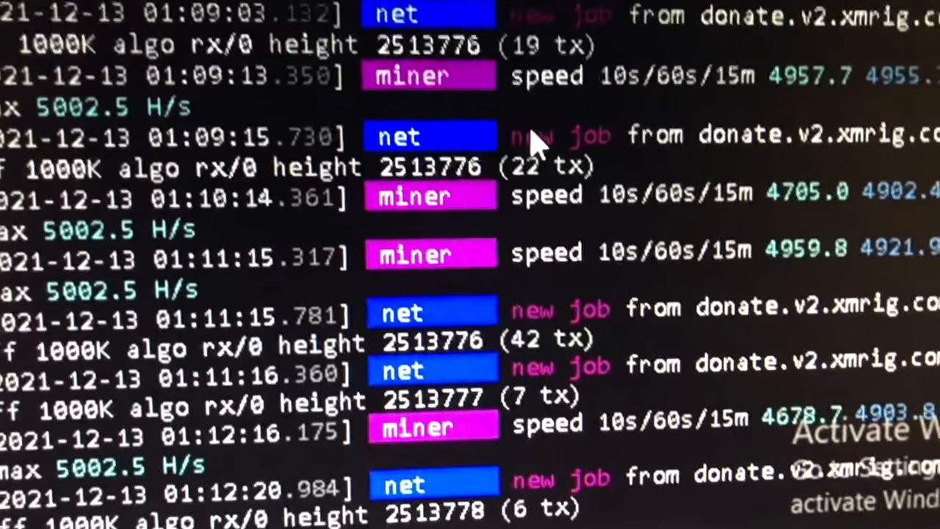
scroll("up", 3)
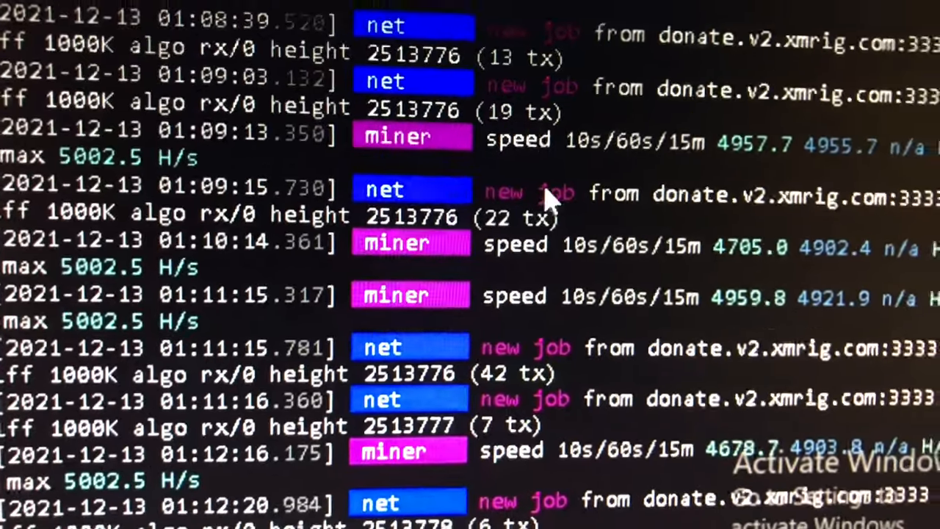
scroll("up", 3)
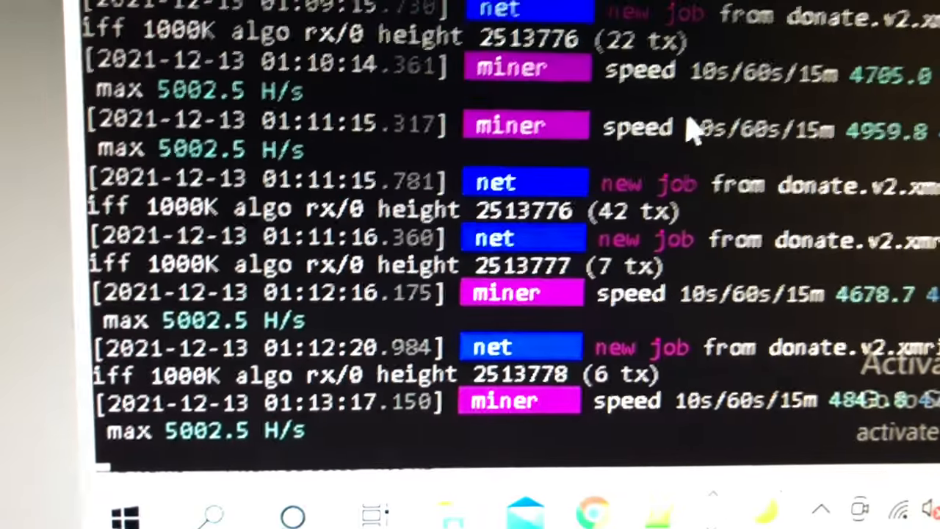
scroll("down", 3)
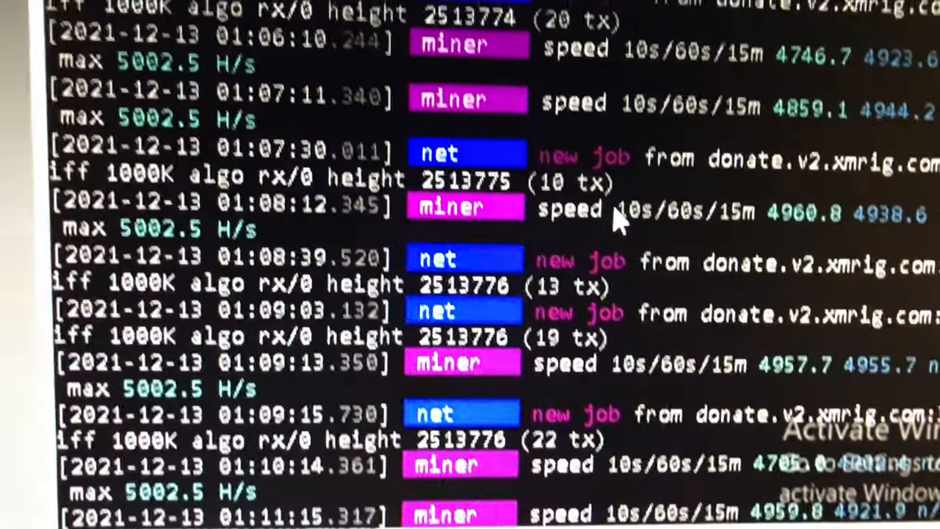
scroll("down", 3)
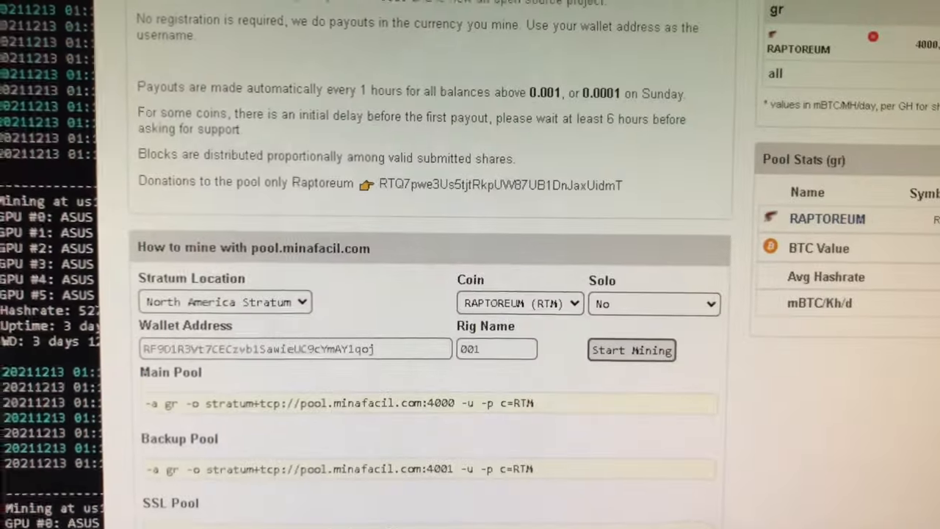
Scroll pool.minafacil.com to the 'How to mine' section with port 4000 main and port 5555 SSL commands.
scroll("down", 3)
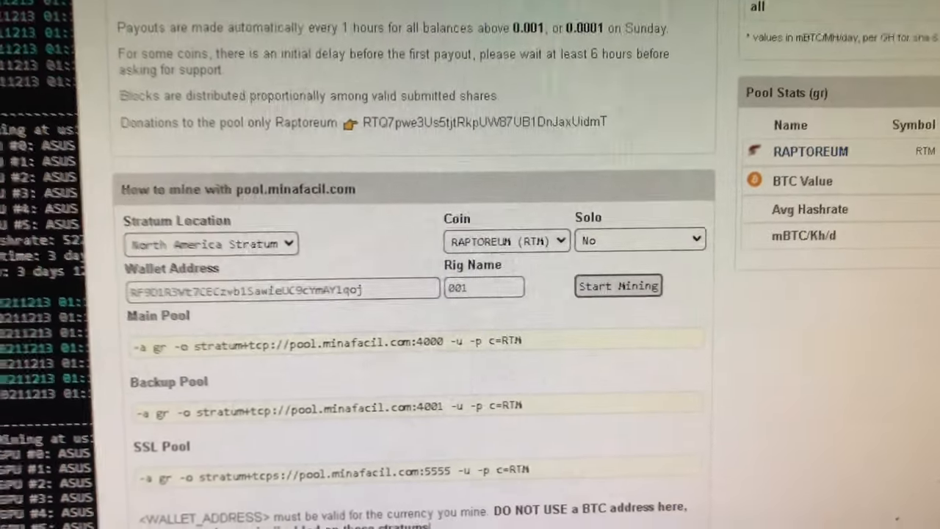
scroll("down", 3)
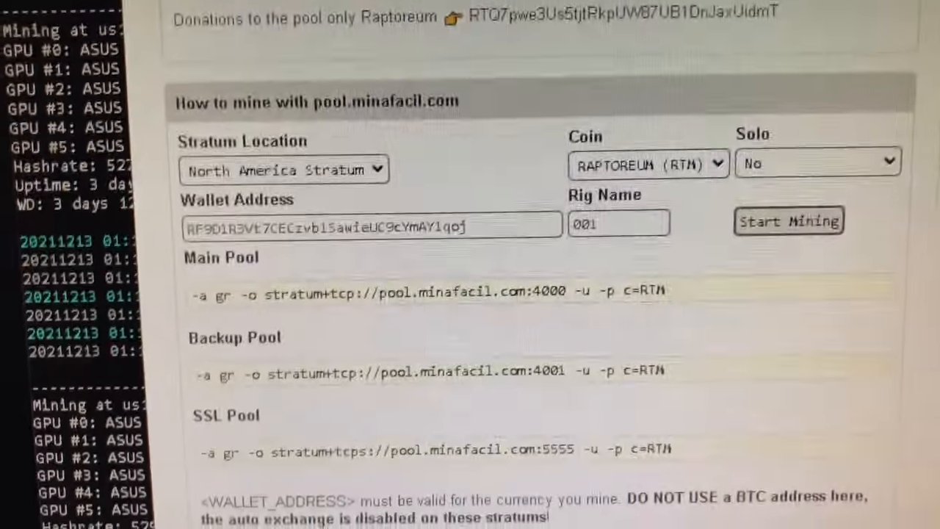